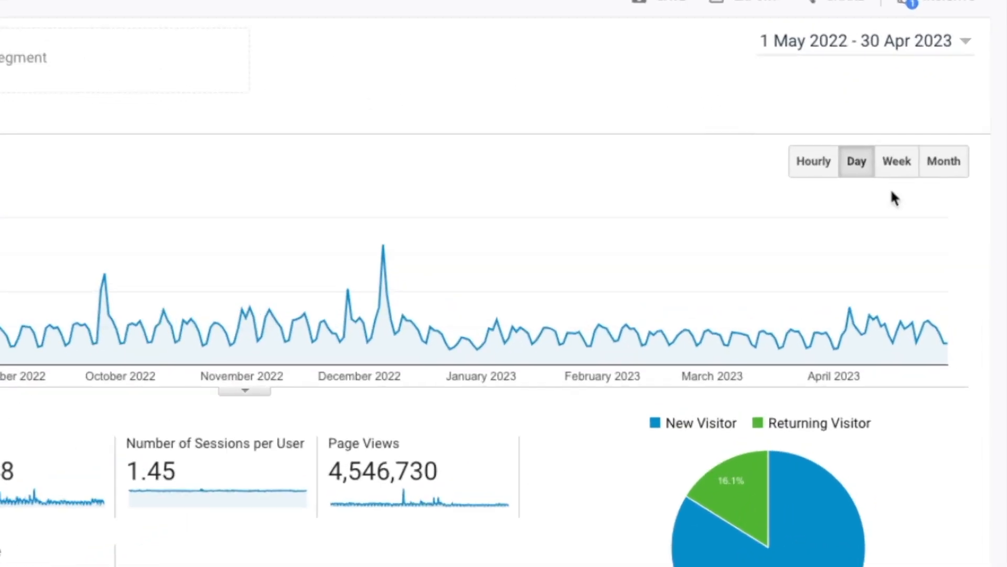
{"action": "mouse_move", "coordinate": [828, 222]}
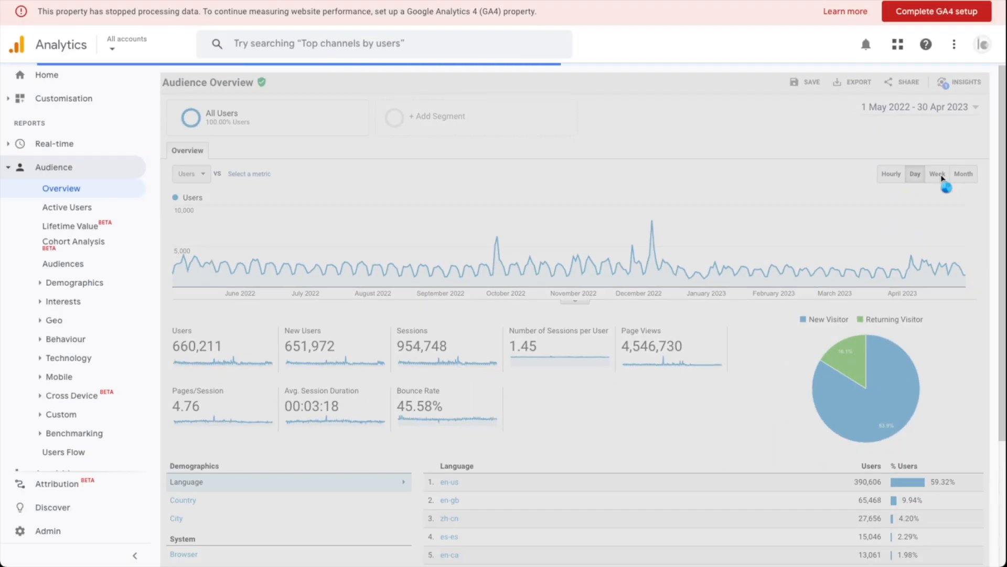
- Try the preset date ranges: last 12 months, then back to last 30 days
{"action": "left_click", "coordinate": [937, 174]}
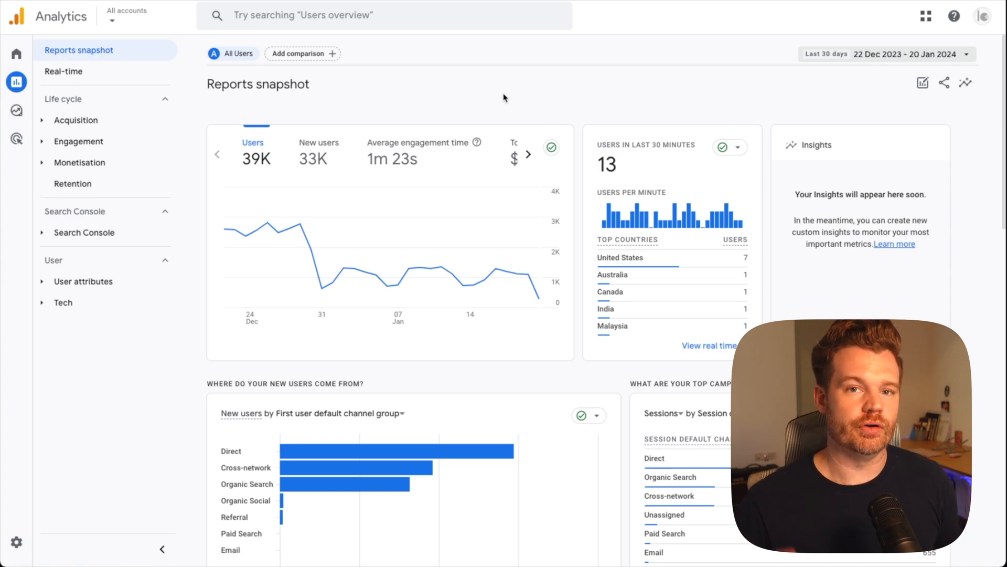
{"action": "mouse_move", "coordinate": [702, 65]}
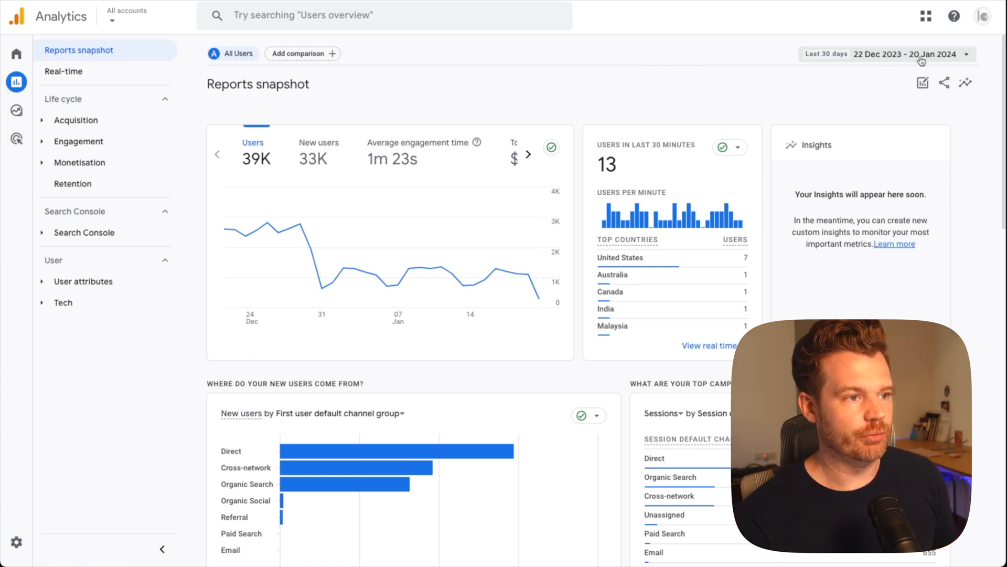
{"action": "mouse_move", "coordinate": [323, 277]}
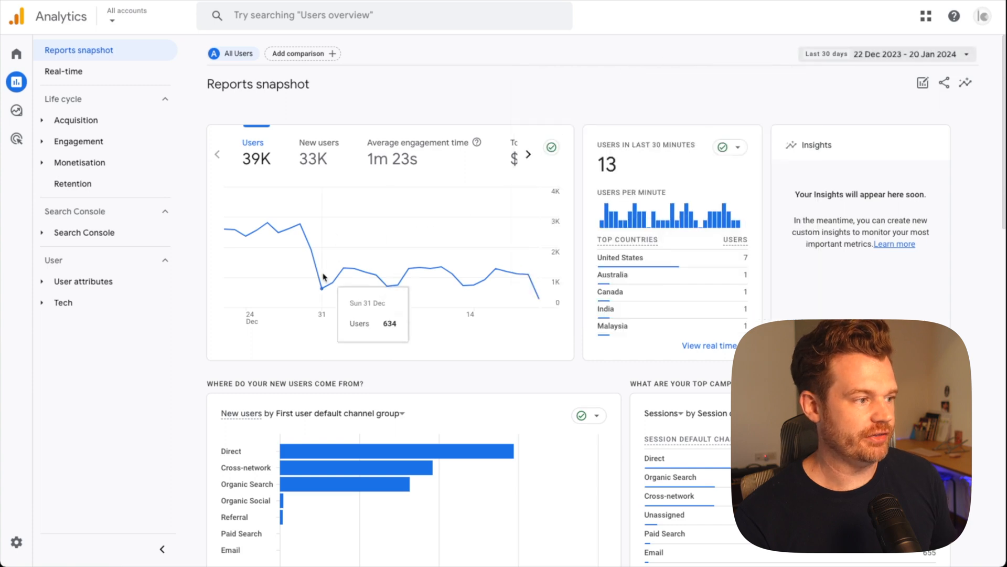
{"action": "mouse_move", "coordinate": [368, 271]}
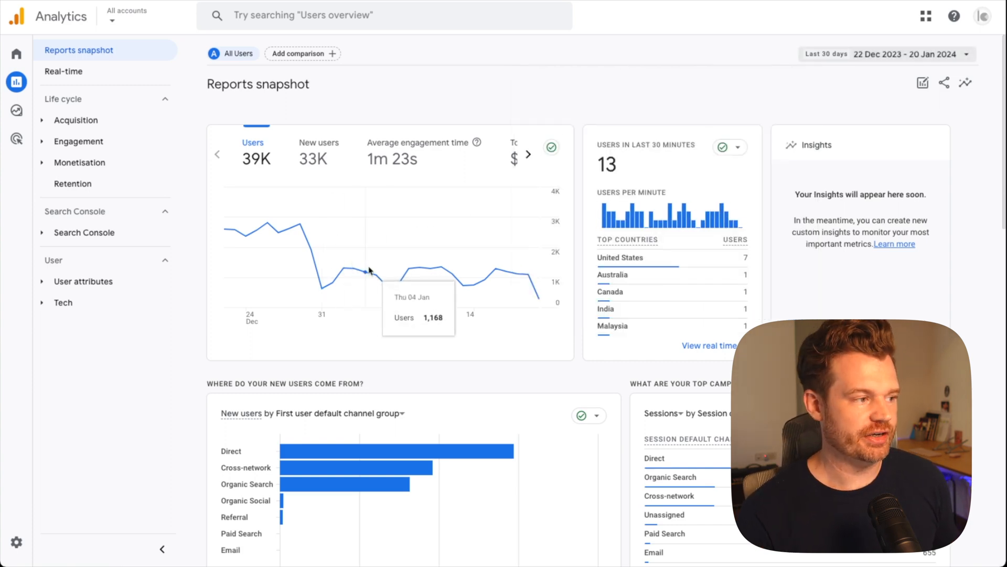
{"action": "mouse_move", "coordinate": [414, 276]}
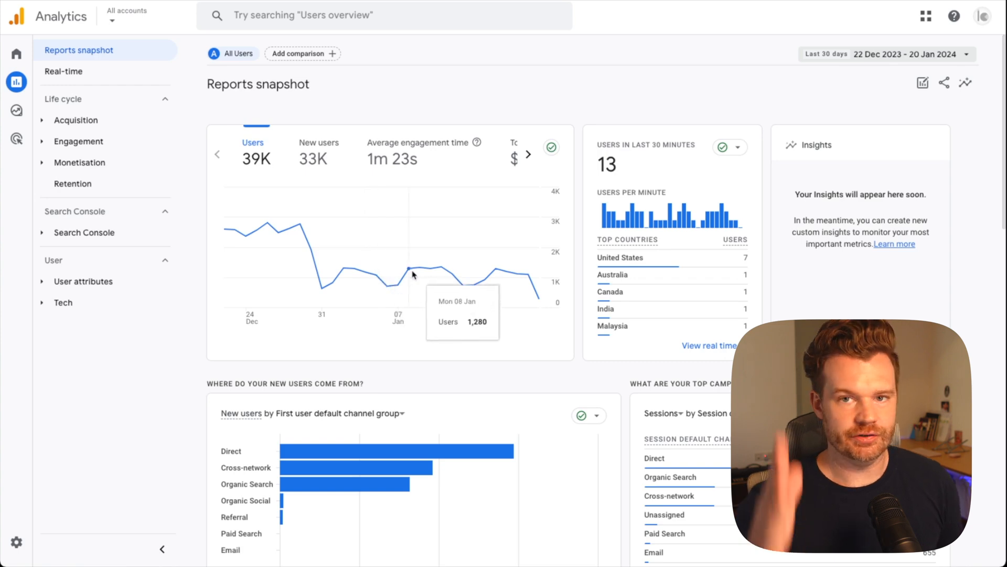
{"action": "mouse_move", "coordinate": [719, 91]}
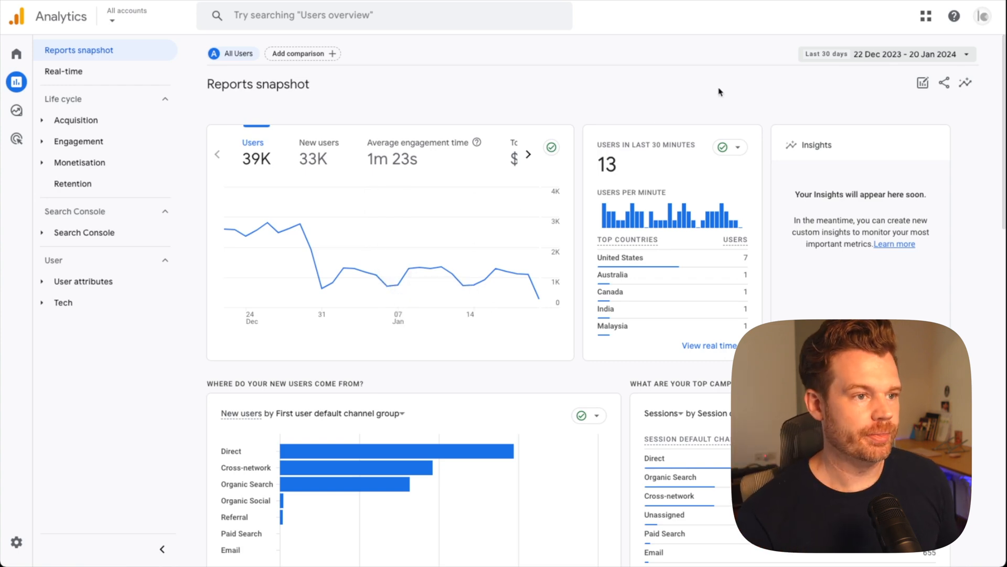
{"action": "left_click", "coordinate": [910, 54]}
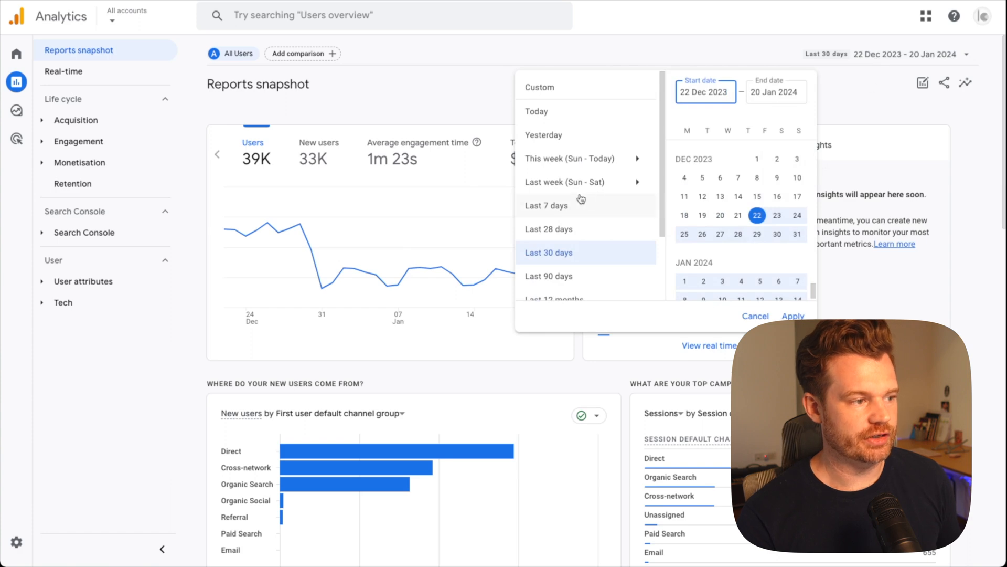
{"action": "scroll", "scroll_direction": "down", "scroll_amount": 3}
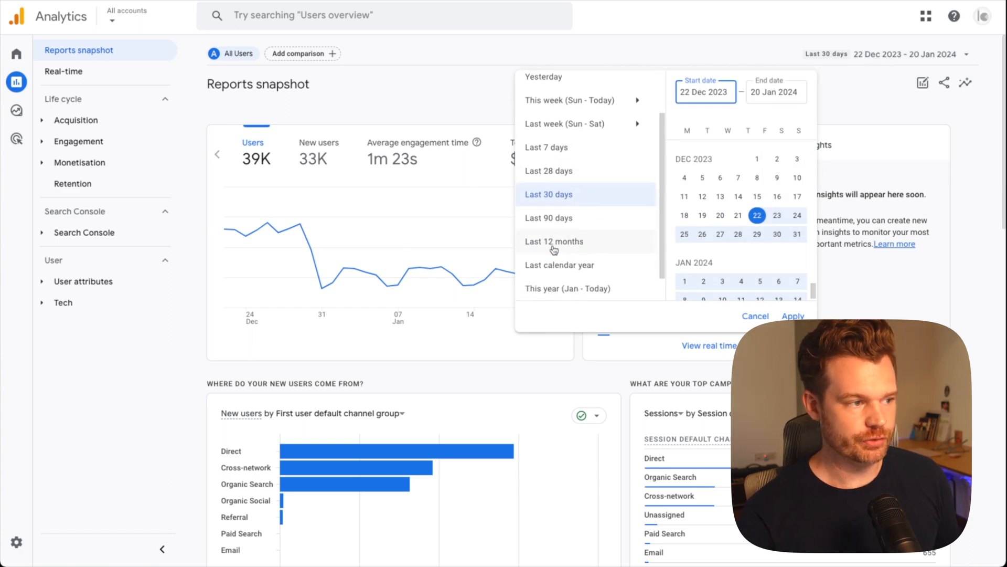
{"action": "mouse_move", "coordinate": [794, 316]}
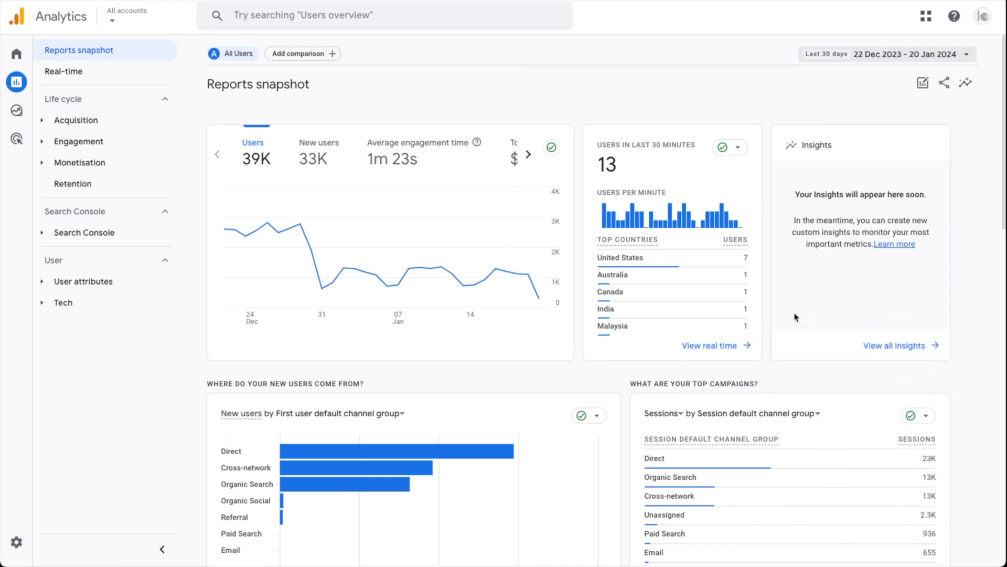
{"action": "left_click", "coordinate": [904, 53]}
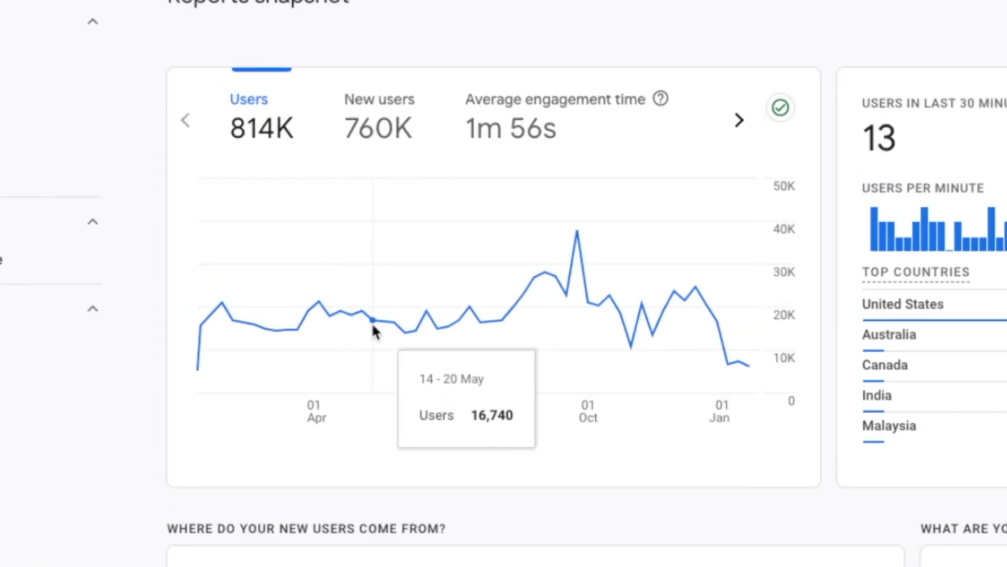
{"action": "mouse_move", "coordinate": [426, 337]}
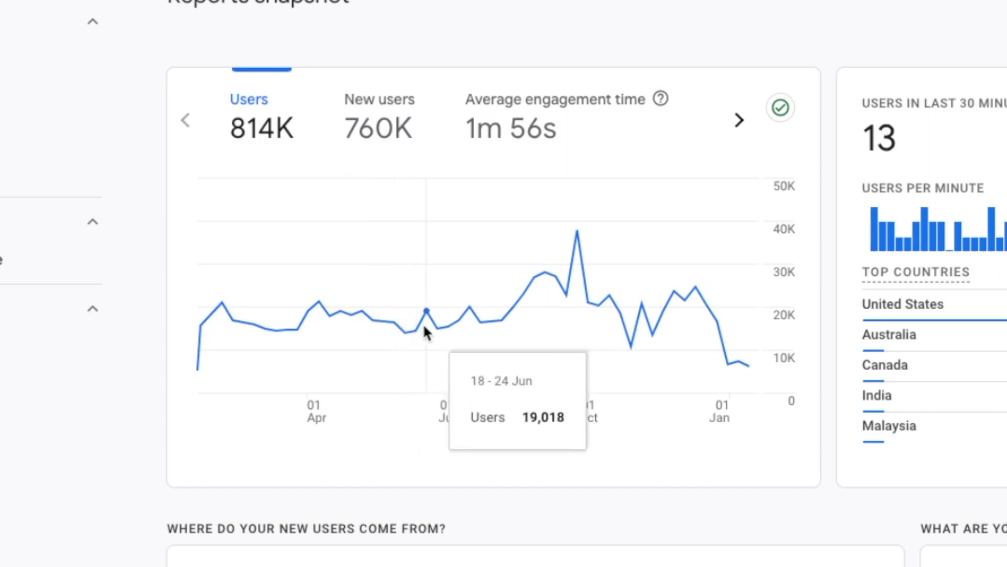
{"action": "mouse_move", "coordinate": [478, 318]}
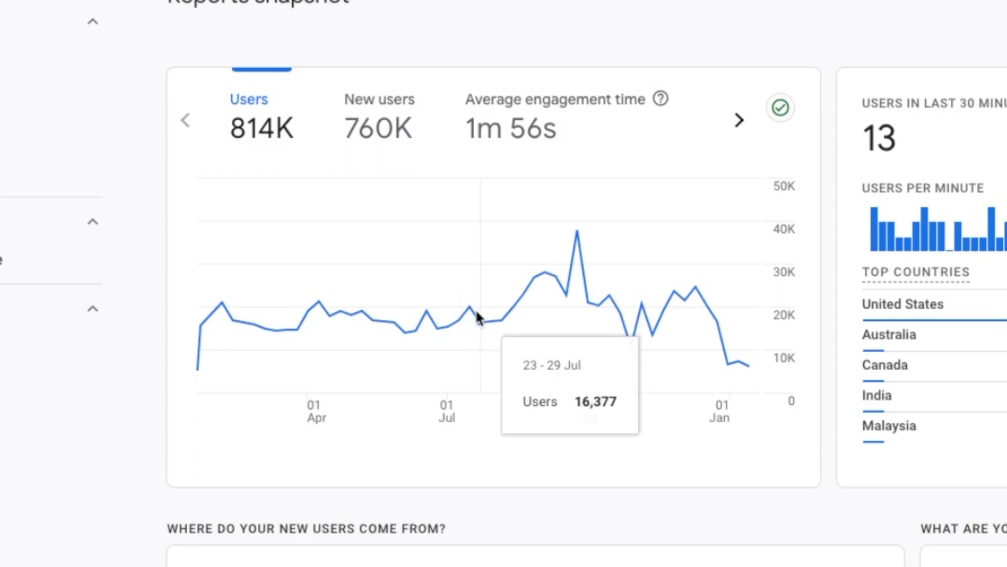
{"action": "mouse_move", "coordinate": [411, 312]}
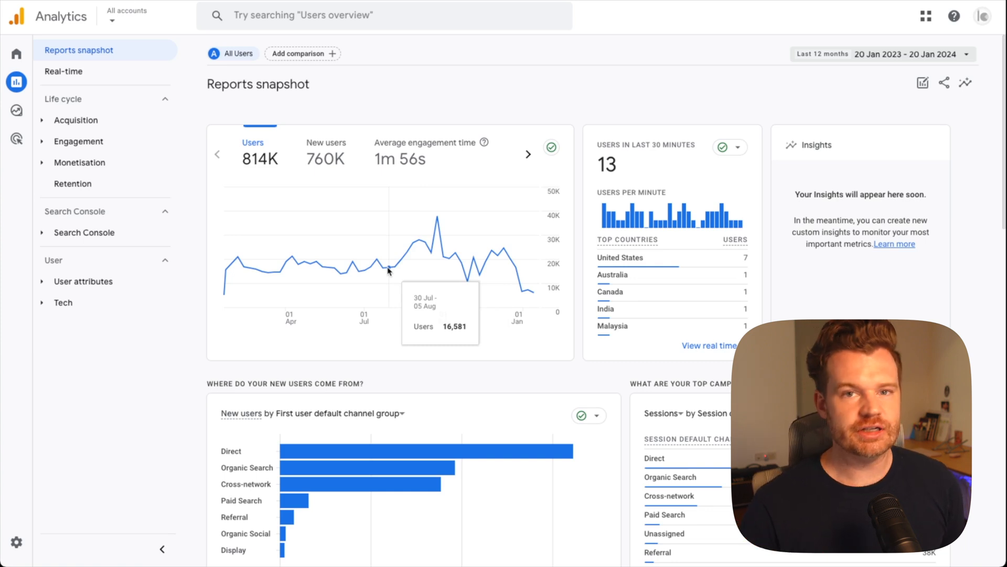
{"action": "mouse_move", "coordinate": [436, 241]}
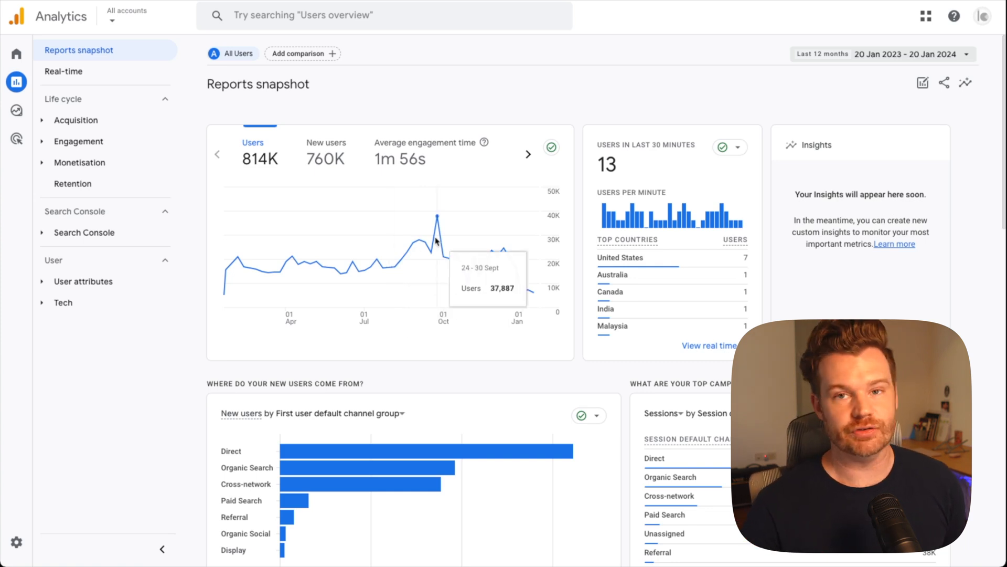
{"action": "left_click", "coordinate": [910, 53]}
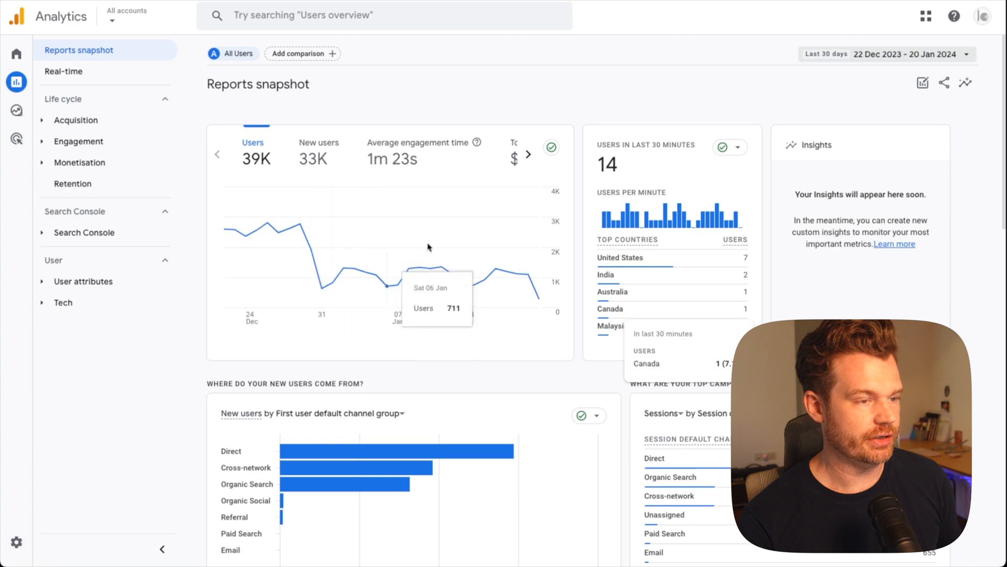
- Pick and apply a custom date range from 1 Sept 2022 to 21 Jan 2024
{"action": "left_click", "coordinate": [902, 54]}
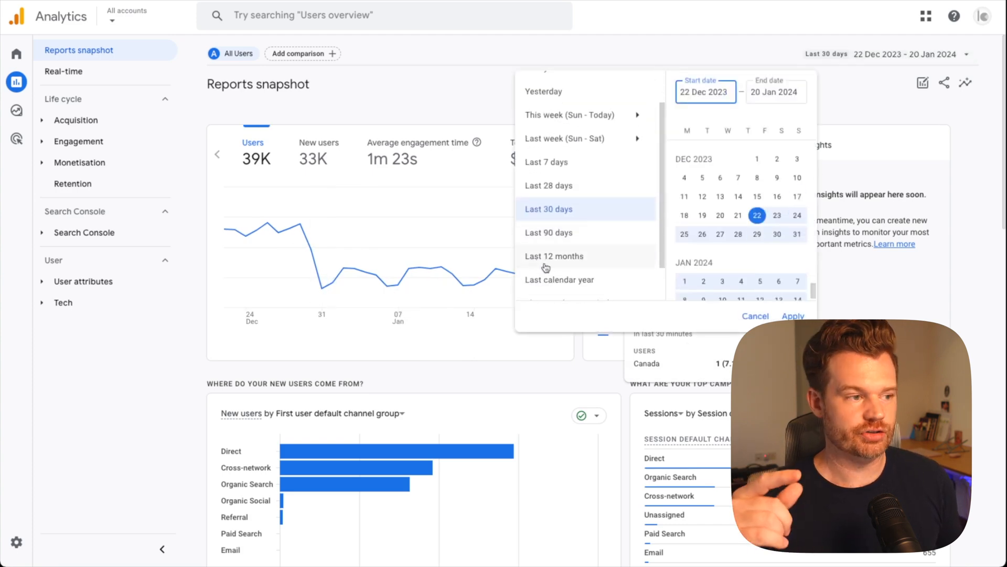
{"action": "mouse_move", "coordinate": [632, 227]}
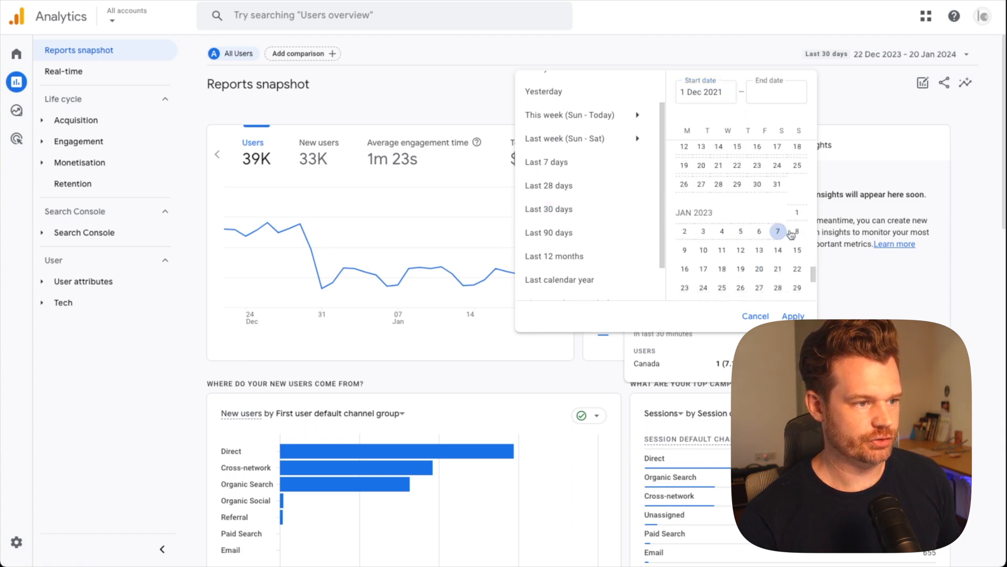
{"action": "left_click", "coordinate": [778, 184]}
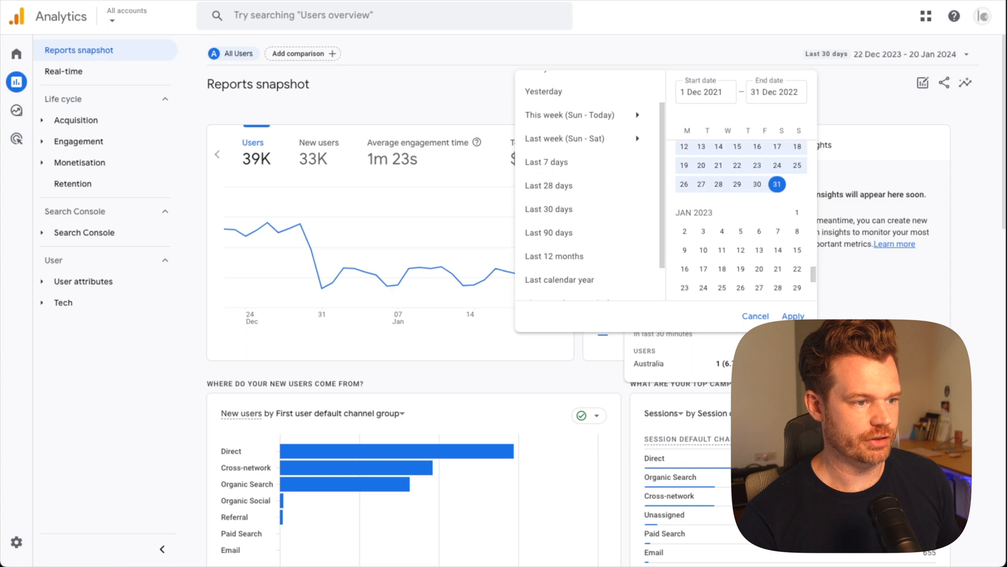
{"action": "left_click", "coordinate": [792, 316]}
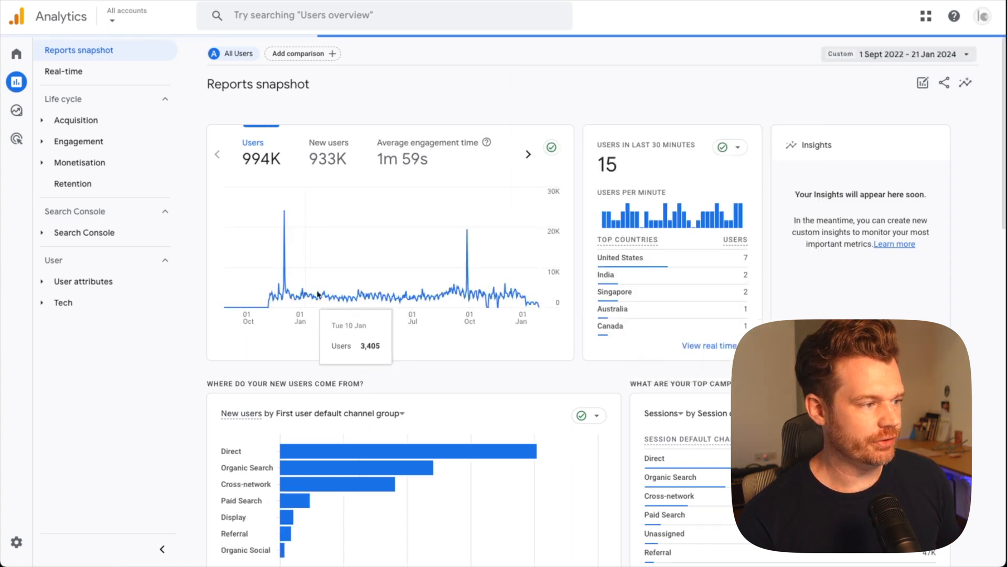
{"action": "mouse_move", "coordinate": [334, 310]}
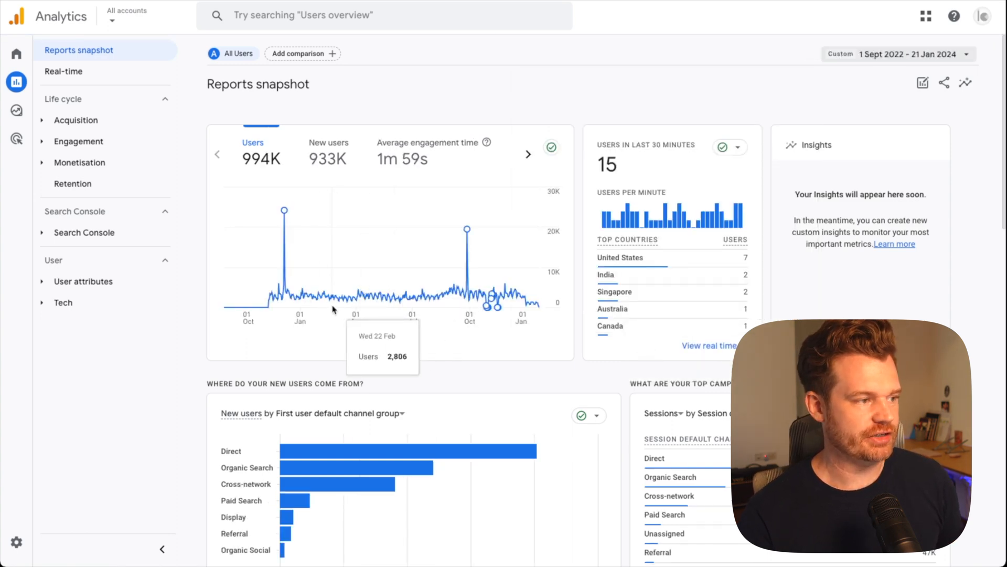
{"action": "mouse_move", "coordinate": [318, 277]}
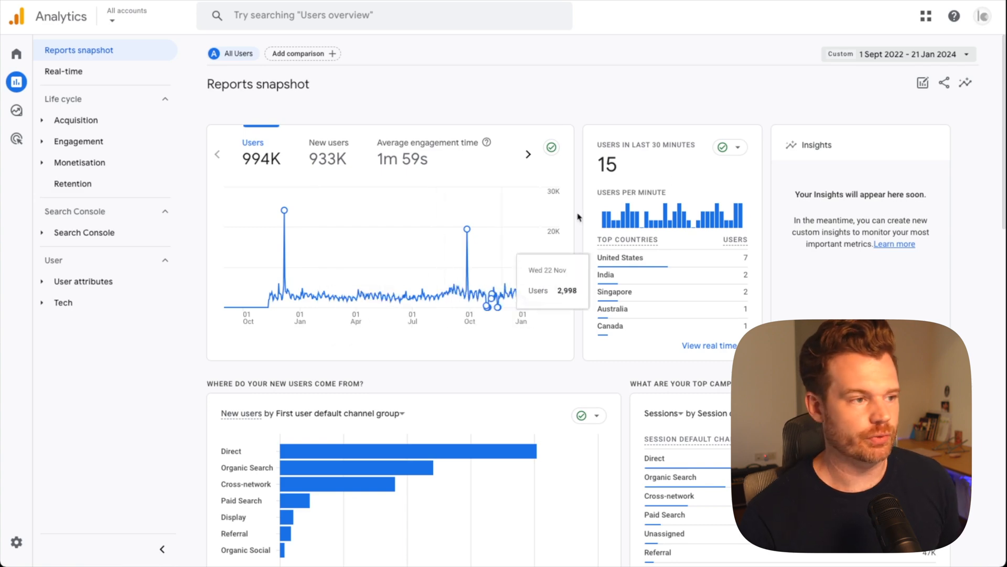
{"action": "left_click", "coordinate": [914, 53]}
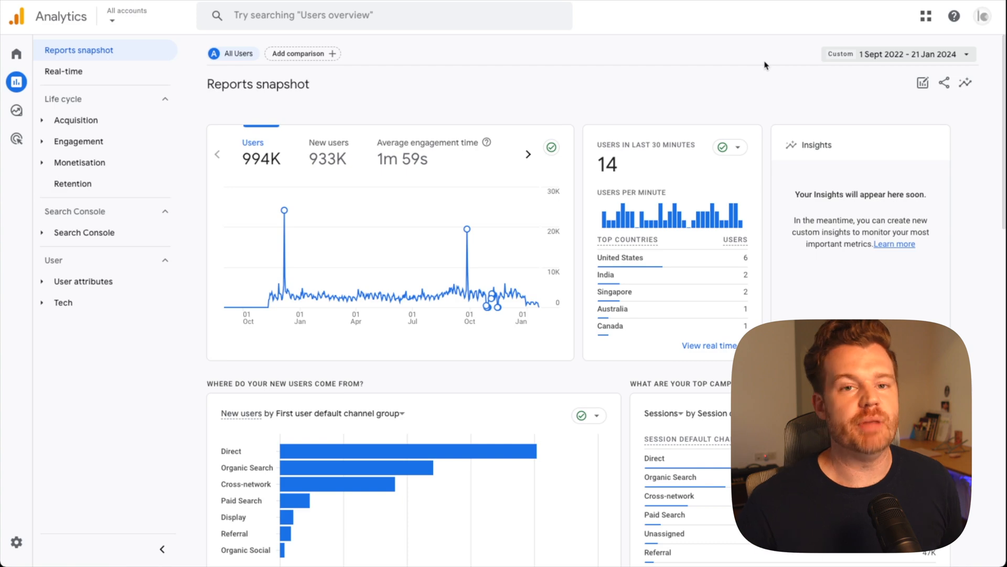
{"action": "mouse_move", "coordinate": [778, 85]}
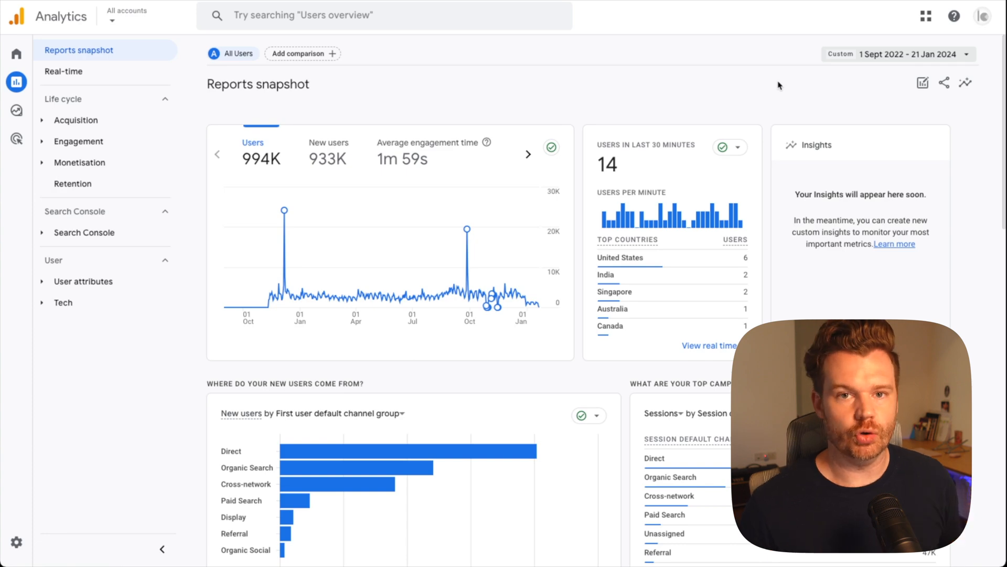
{"action": "mouse_move", "coordinate": [494, 108]}
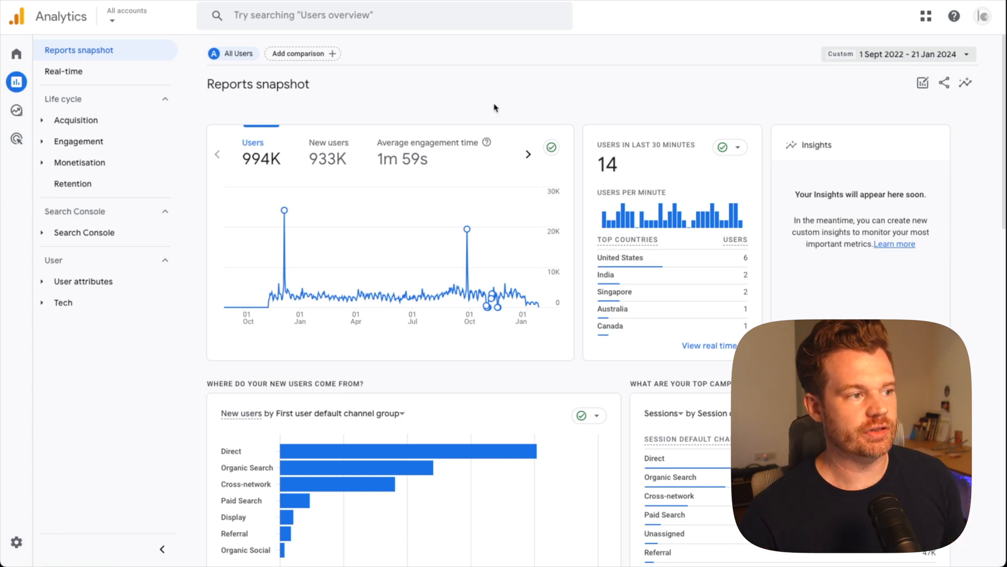
- Browse the left navigation sections and return to the Reports snapshot and overview
{"action": "left_click", "coordinate": [17, 81]}
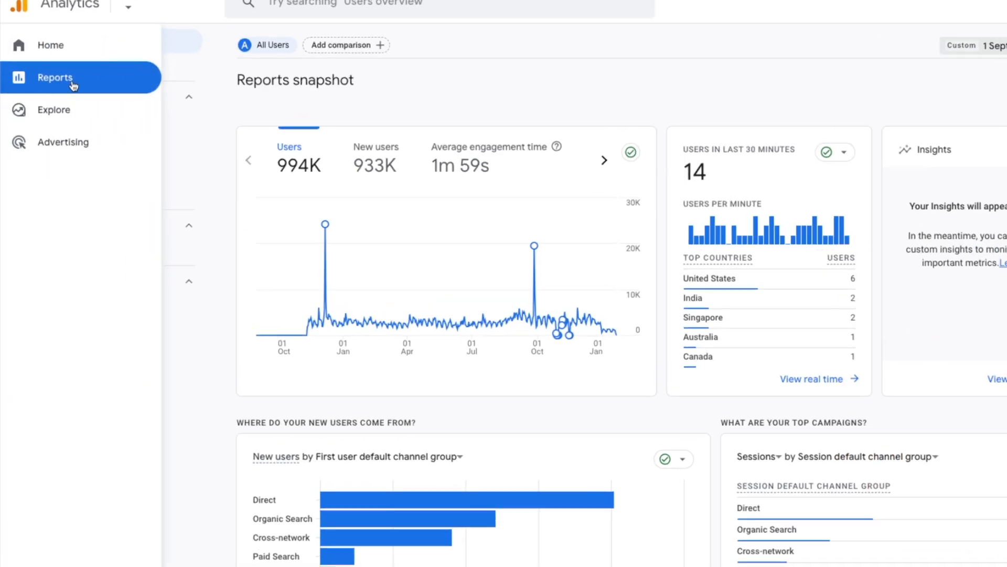
{"action": "left_click", "coordinate": [55, 77]}
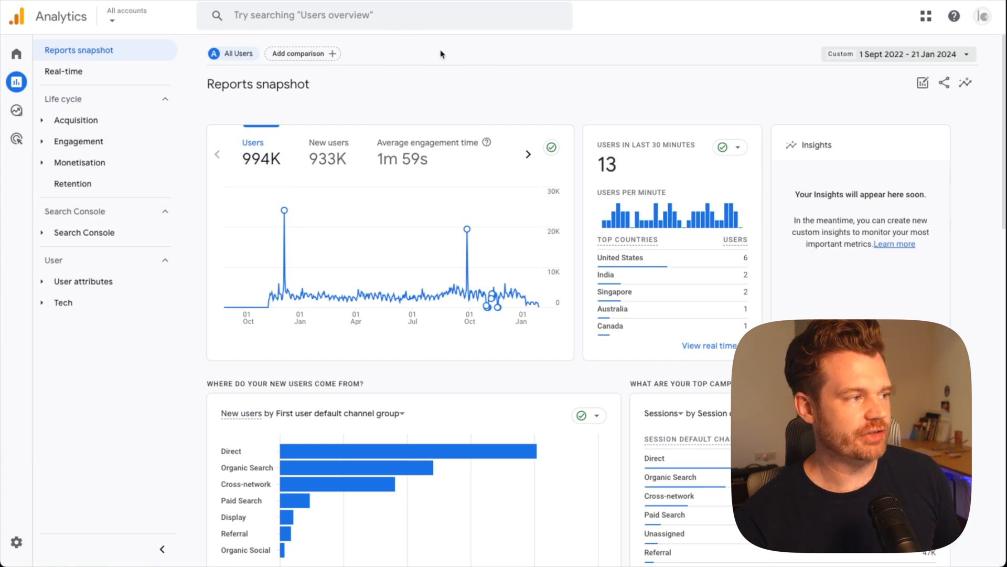
{"action": "mouse_move", "coordinate": [412, 88]}
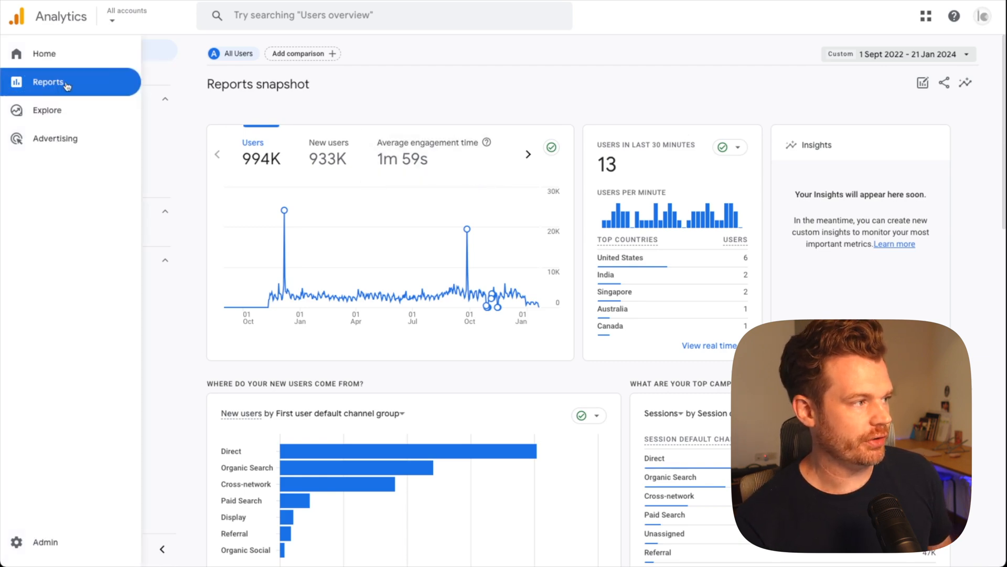
{"action": "left_click", "coordinate": [48, 81]}
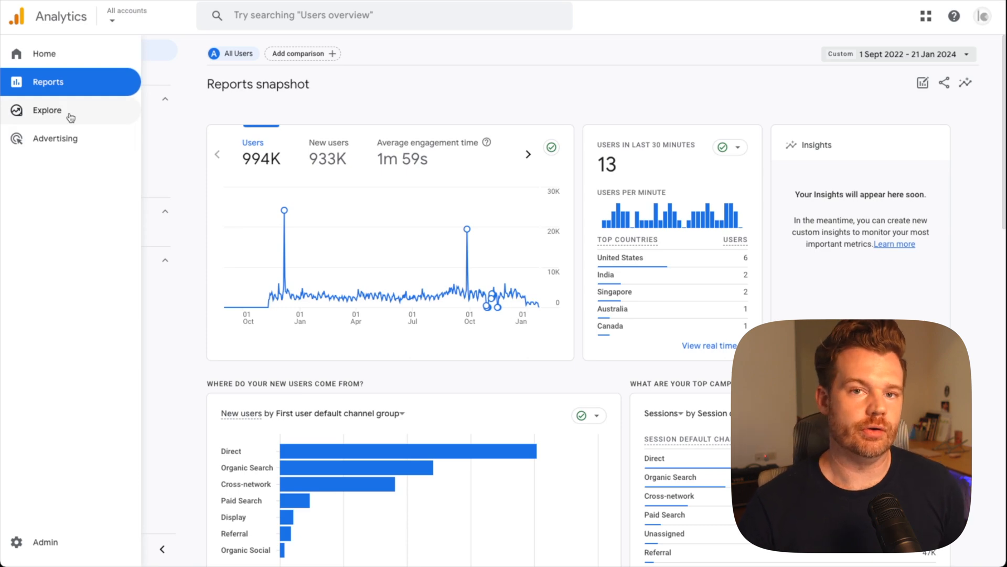
{"action": "left_click", "coordinate": [19, 82]}
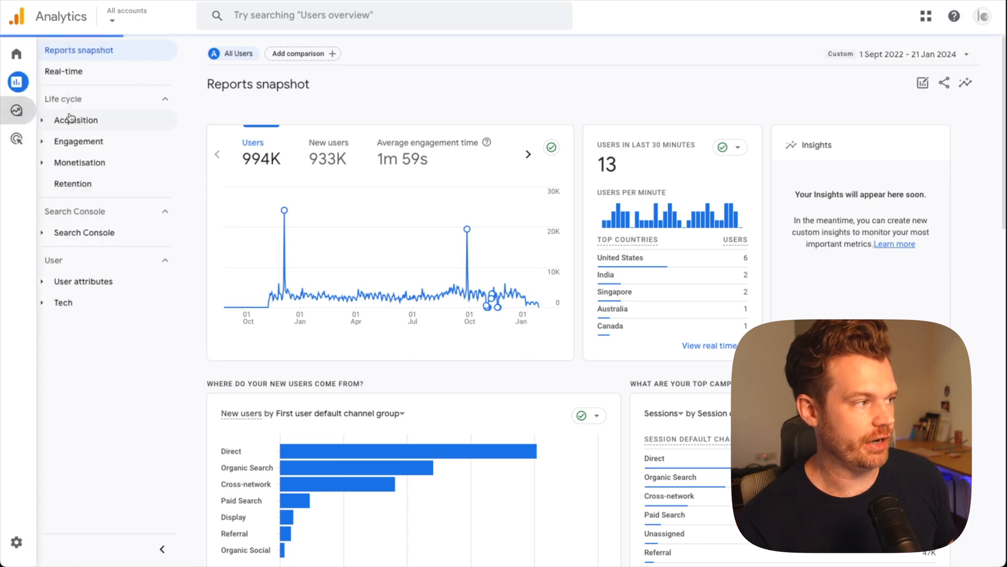
- Create a Blank exploration from the Explore area
{"action": "left_click", "coordinate": [16, 110]}
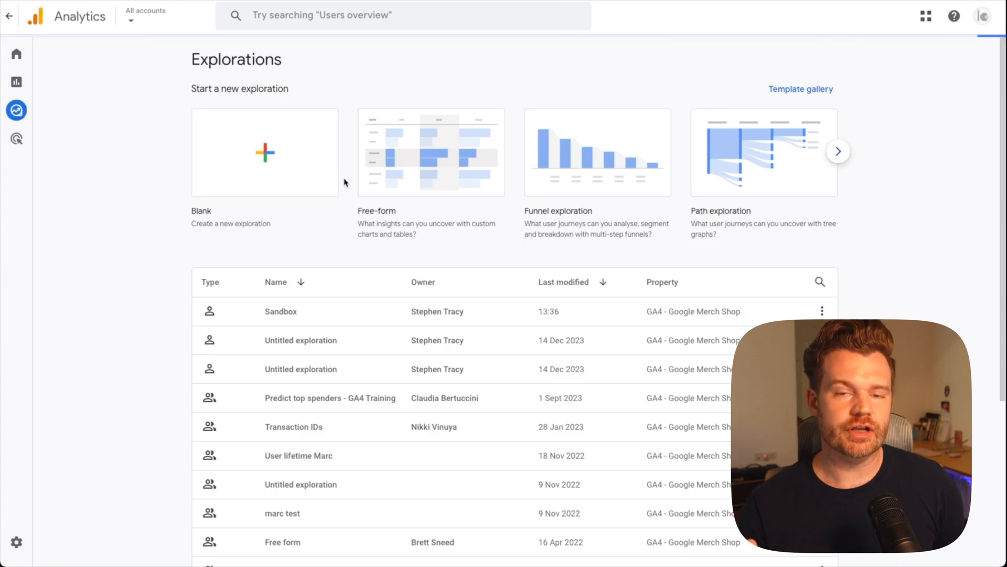
{"action": "left_click", "coordinate": [431, 152]}
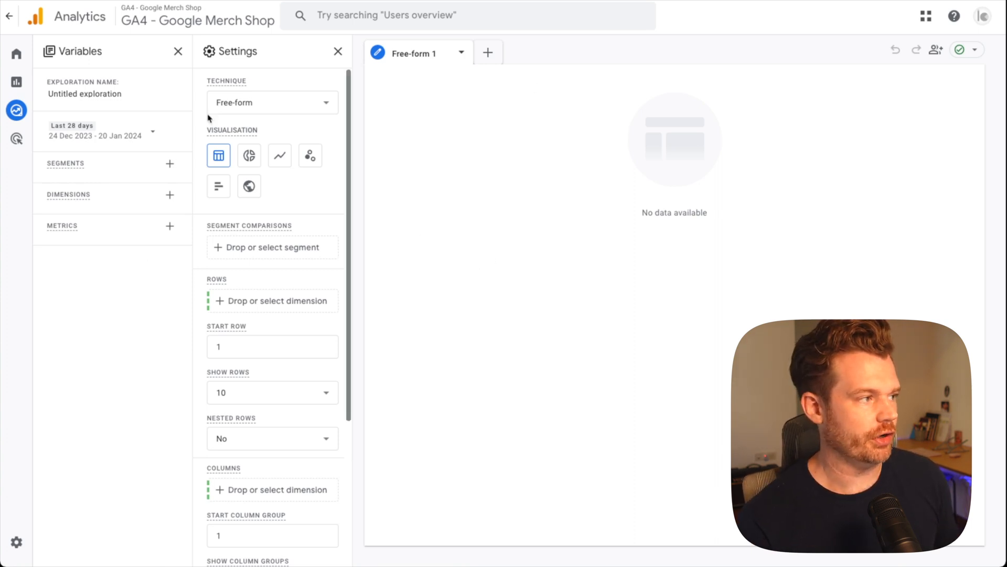
{"action": "mouse_move", "coordinate": [108, 199]}
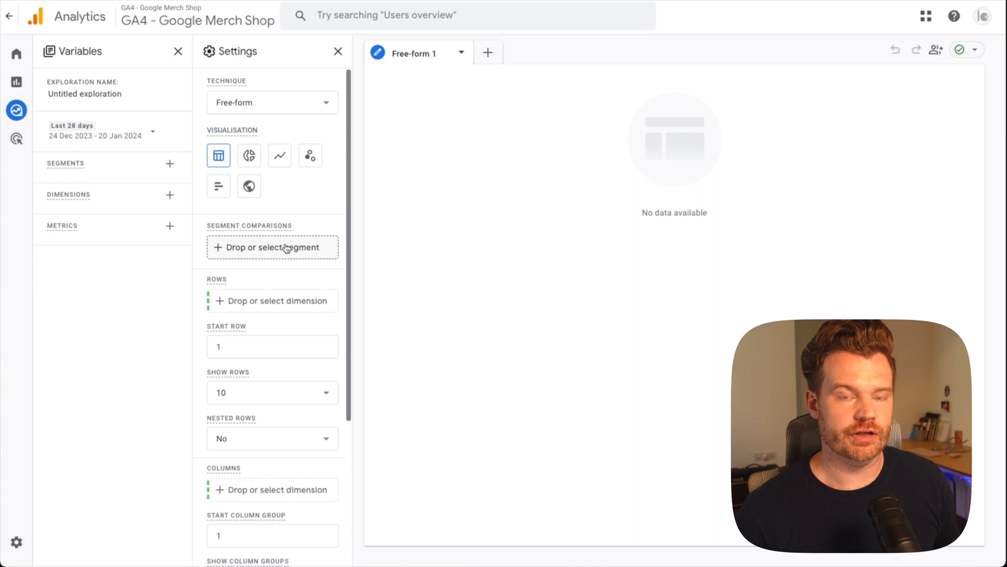
{"action": "mouse_move", "coordinate": [280, 156]}
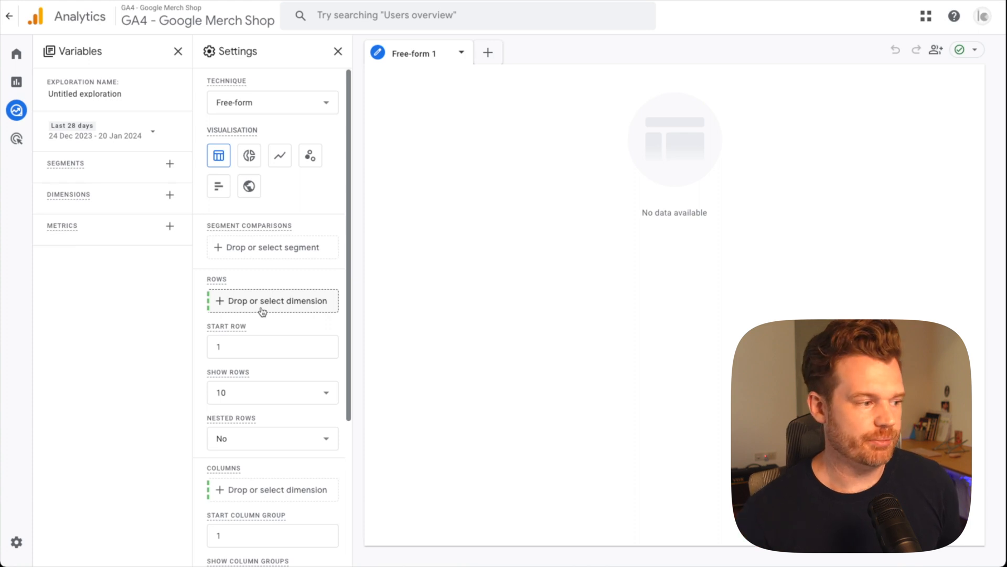
{"action": "mouse_move", "coordinate": [461, 178]}
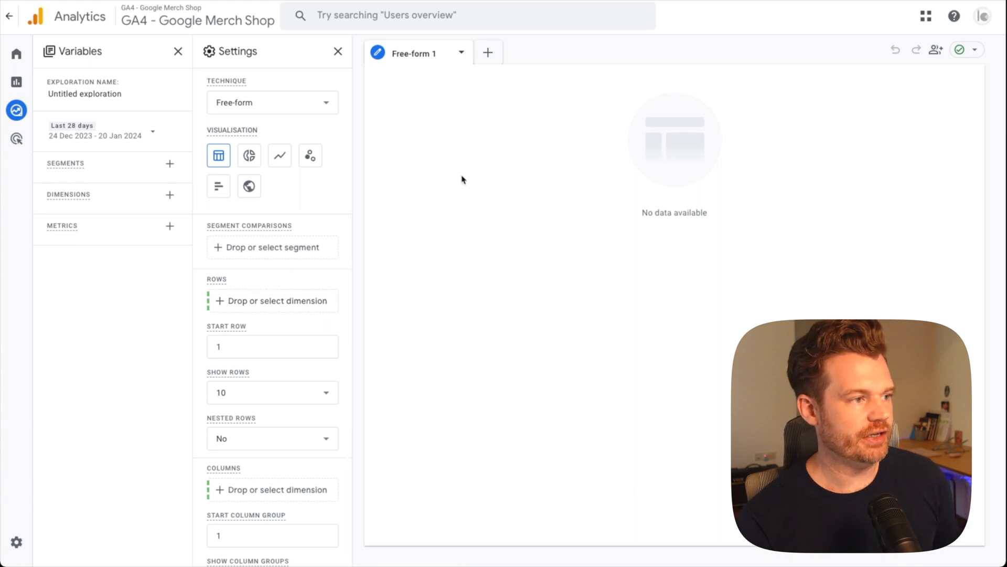
{"action": "mouse_move", "coordinate": [694, 115]}
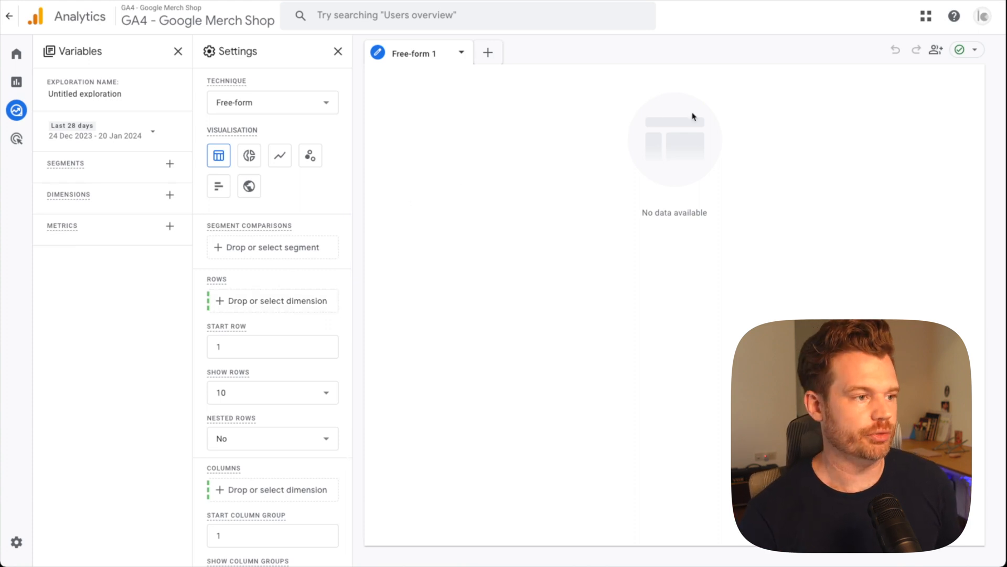
{"action": "mouse_move", "coordinate": [708, 154]}
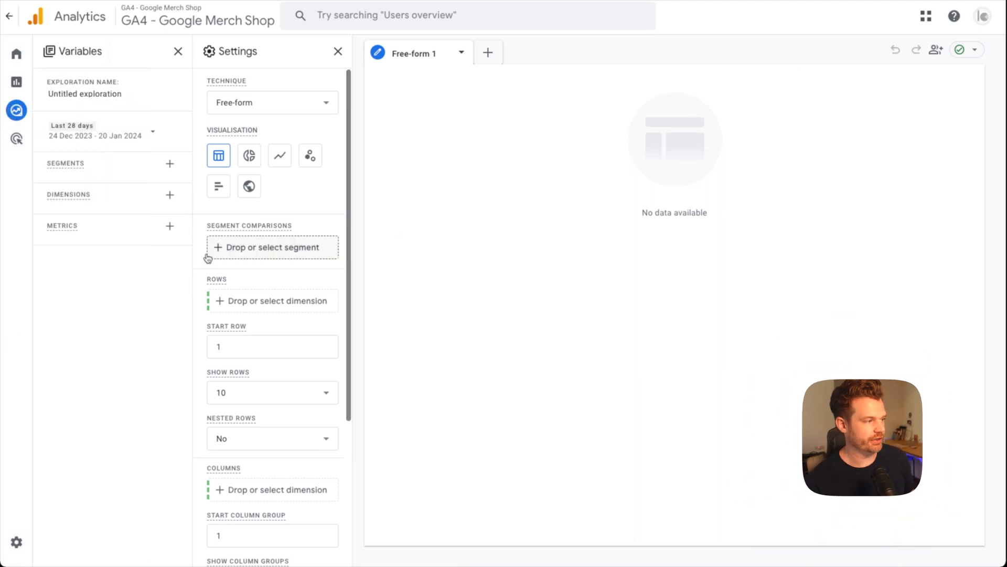
- Search 'sessions' in the metric picker and tick the Sessions metric
{"action": "left_click", "coordinate": [169, 226]}
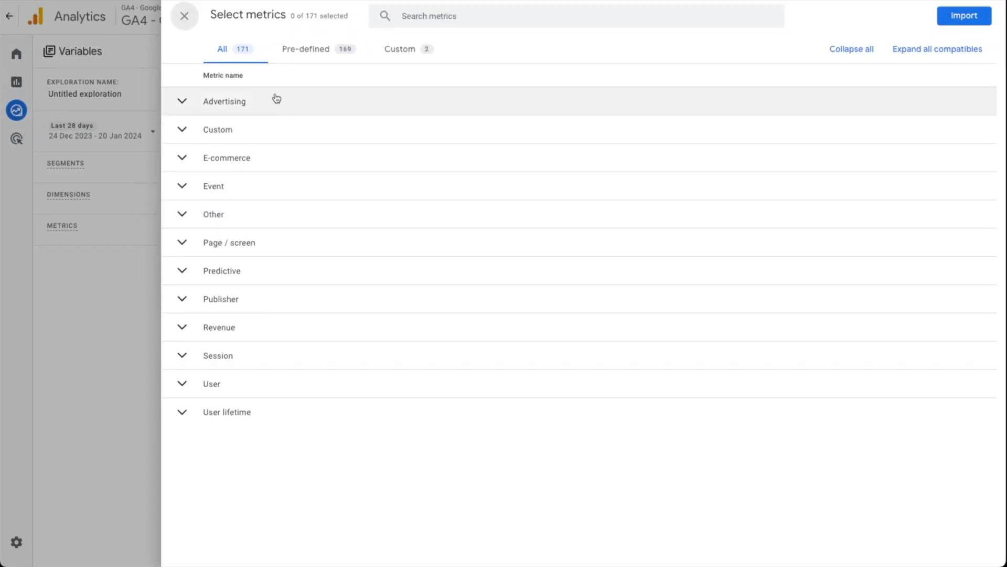
{"action": "mouse_move", "coordinate": [239, 362]}
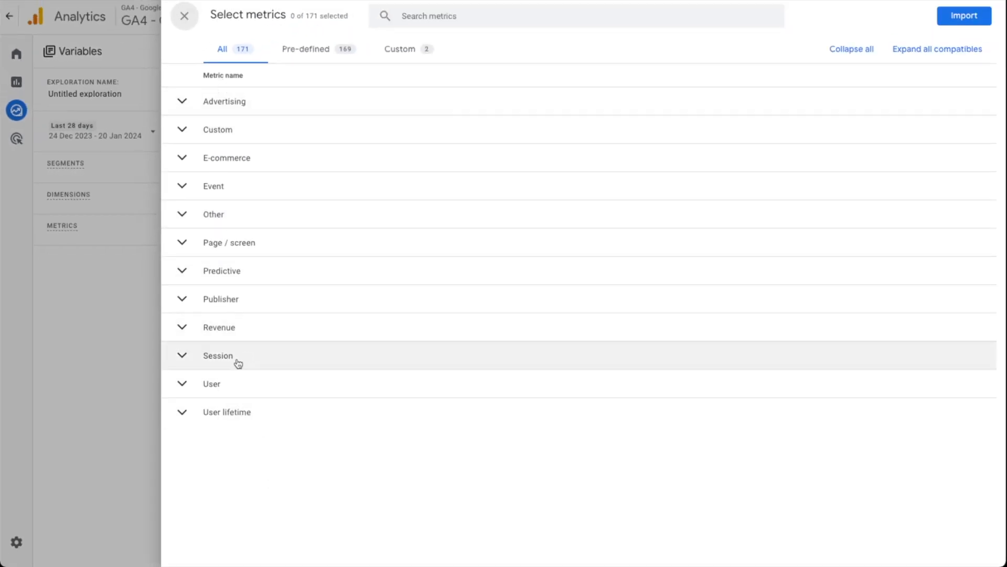
{"action": "left_click", "coordinate": [217, 355]}
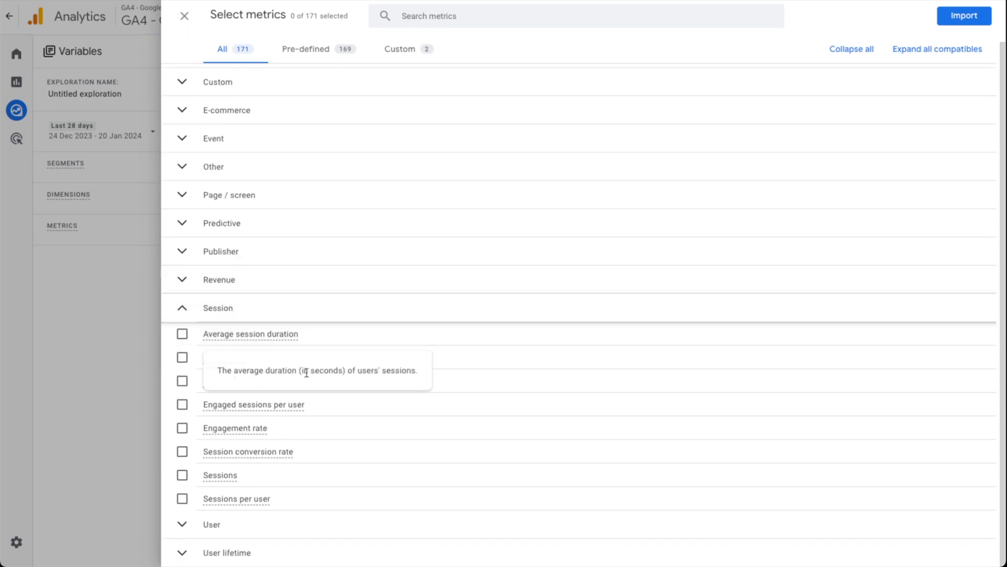
{"action": "mouse_move", "coordinate": [225, 489]}
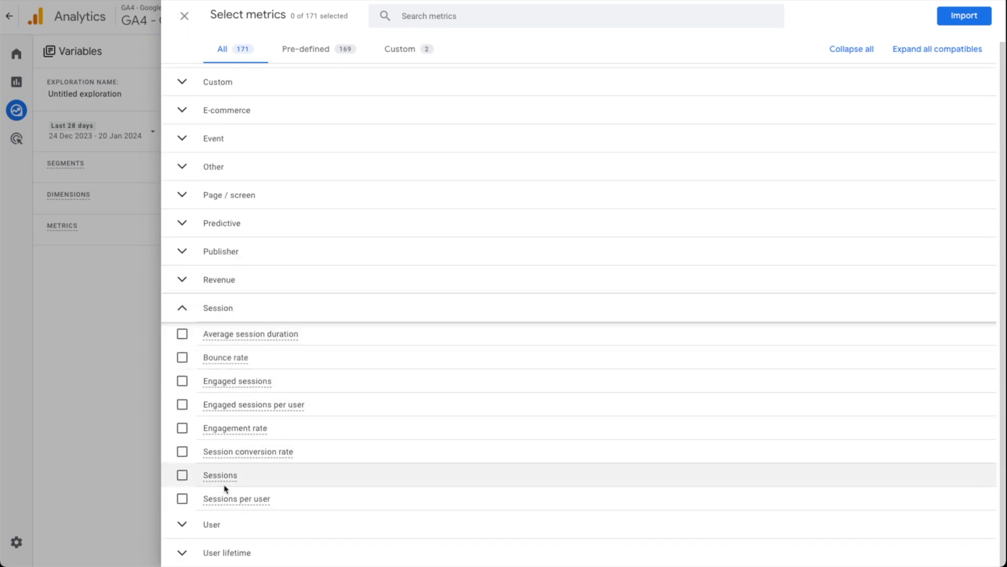
{"action": "type", "text": "s"}
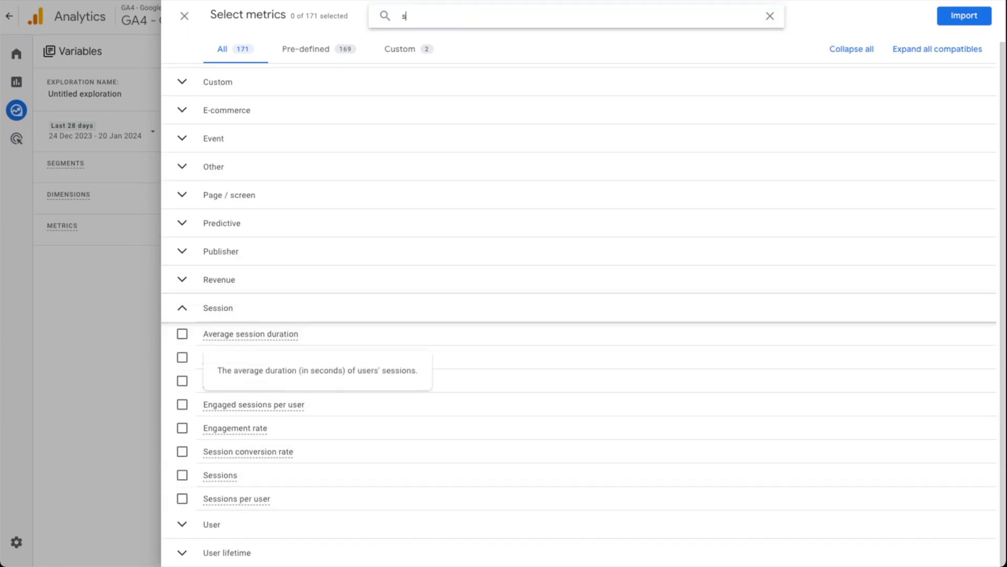
{"action": "type", "text": "essions"}
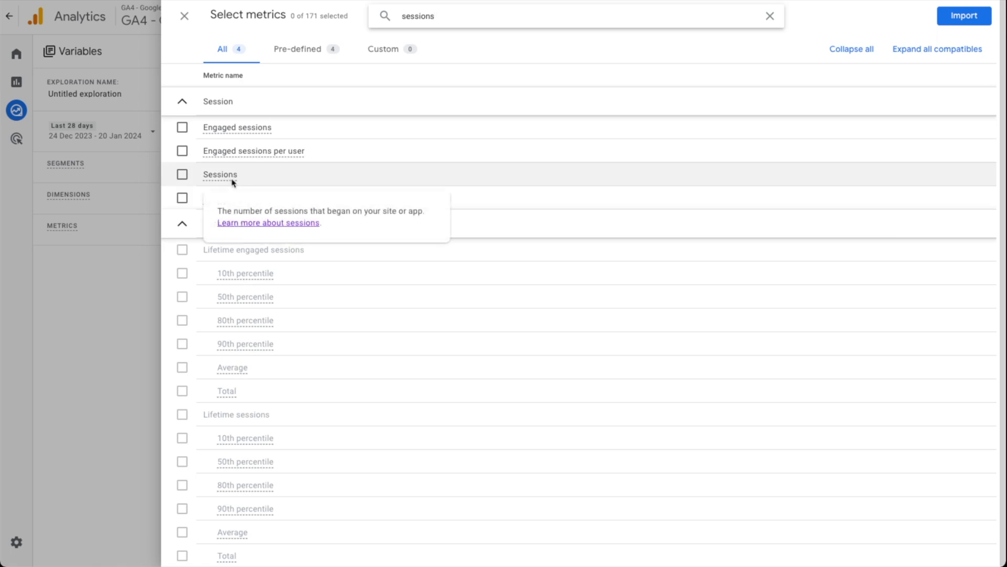
{"action": "left_click", "coordinate": [182, 174]}
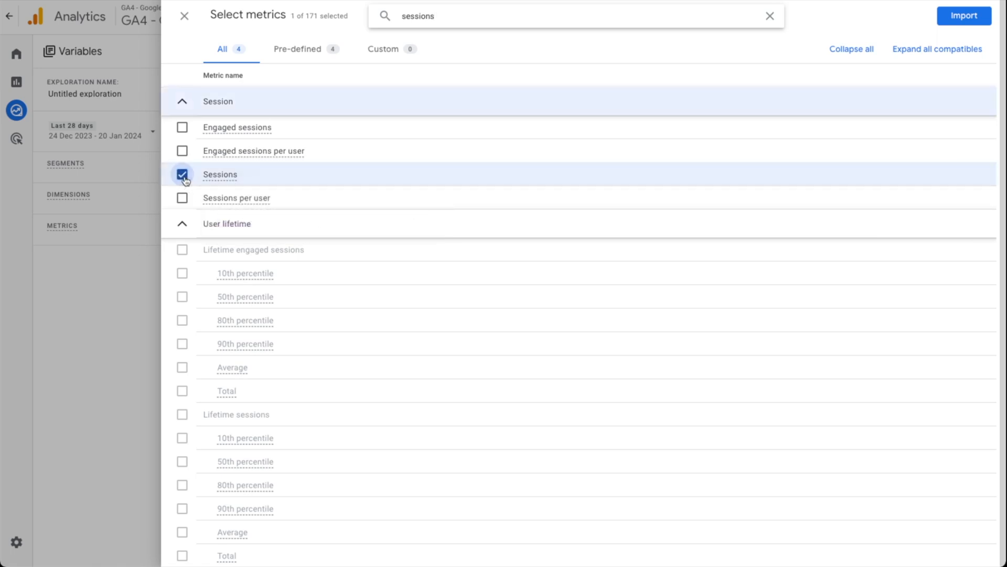
{"action": "mouse_move", "coordinate": [911, 10]}
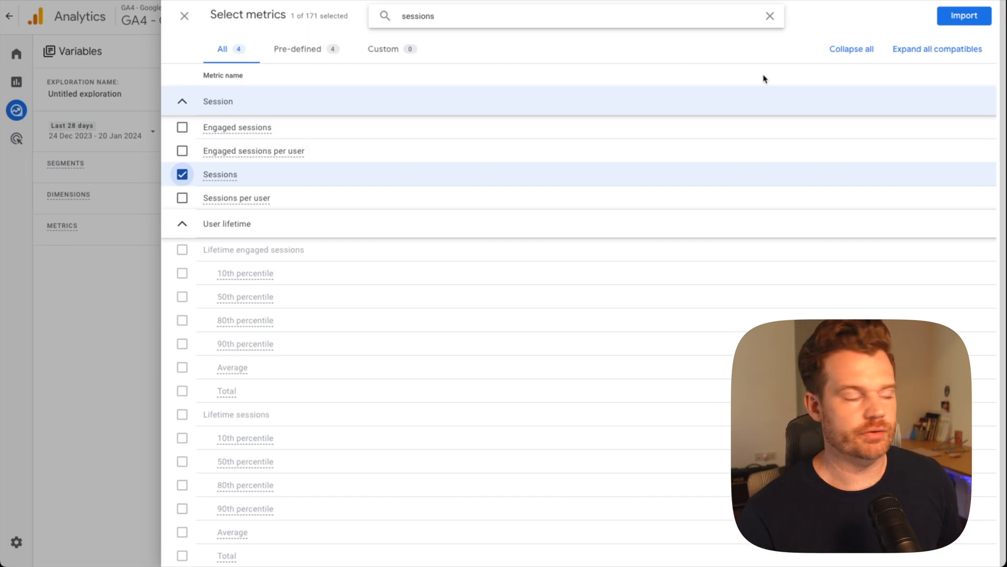
{"action": "mouse_move", "coordinate": [331, 200]}
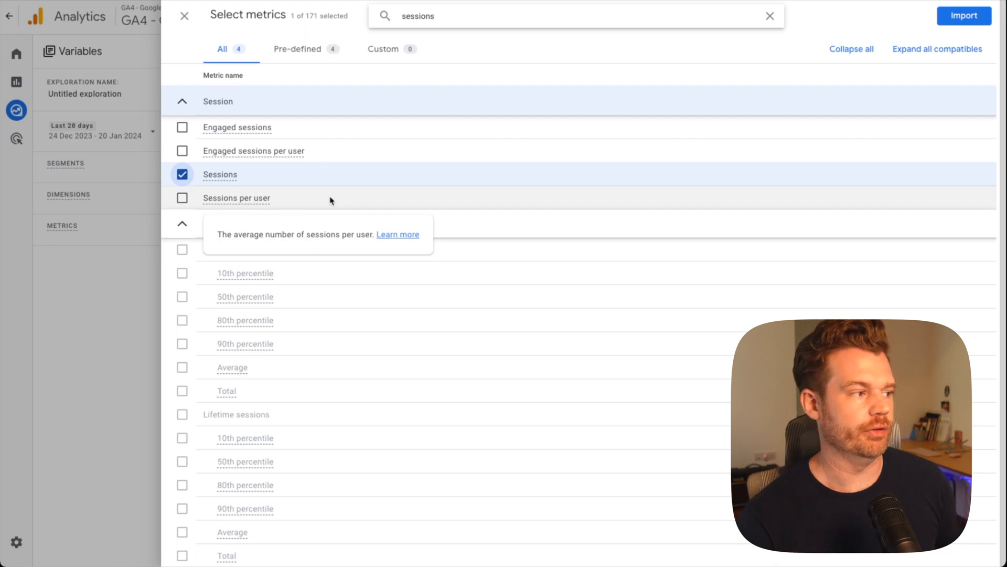
{"action": "mouse_move", "coordinate": [704, 82]}
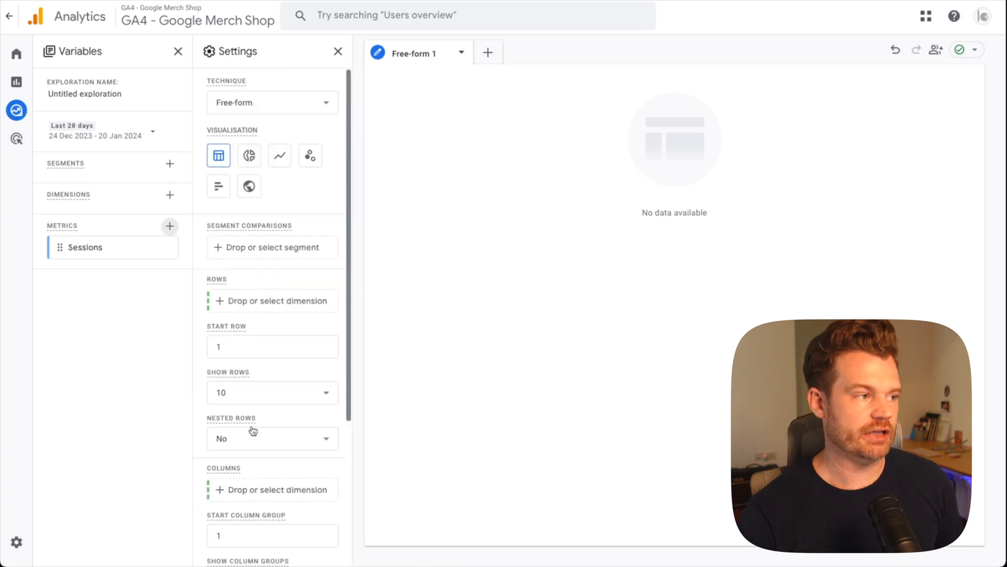
{"action": "mouse_move", "coordinate": [262, 151]}
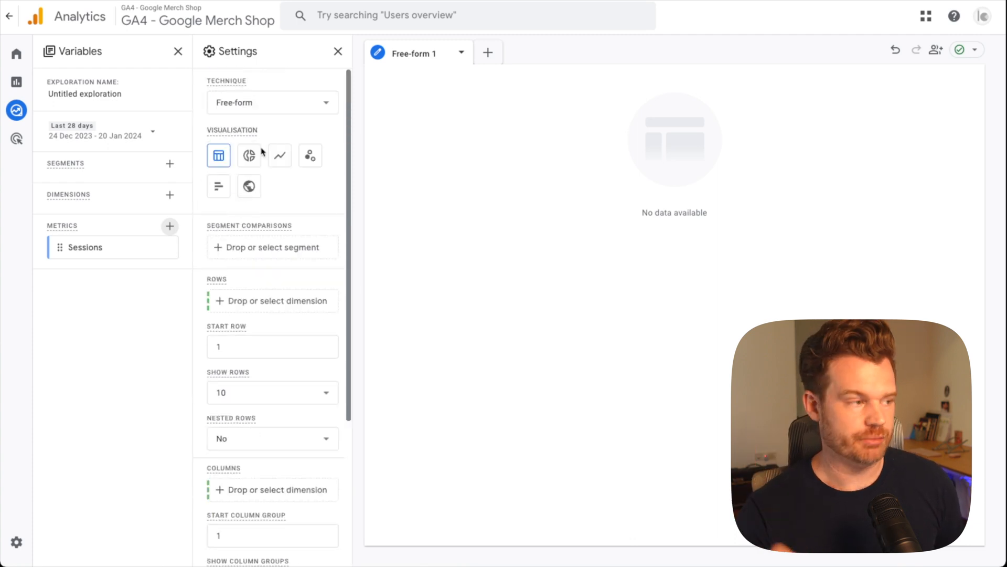
{"action": "mouse_move", "coordinate": [218, 156]}
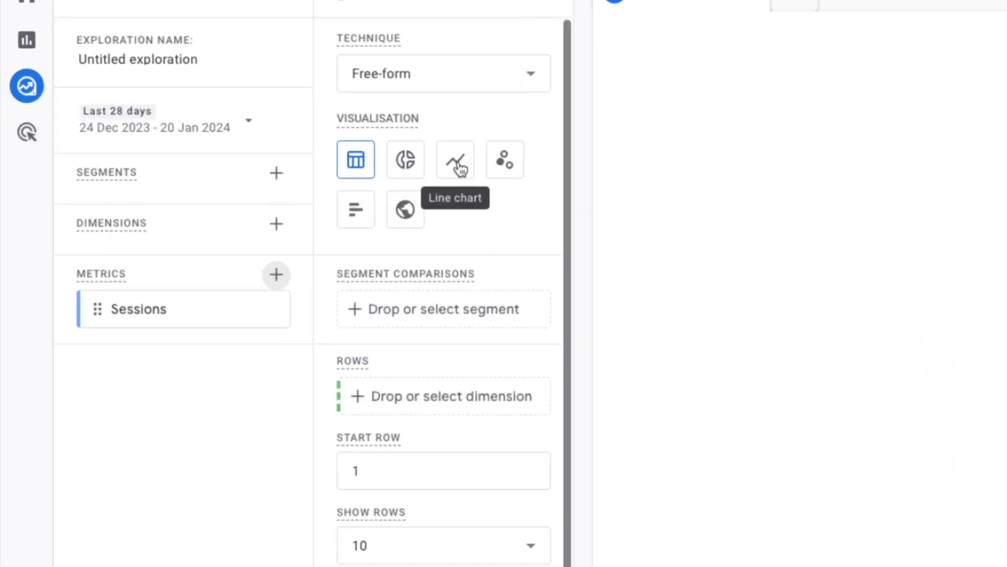
- Show the imported Sessions metric as a line chart
{"action": "left_click", "coordinate": [455, 159]}
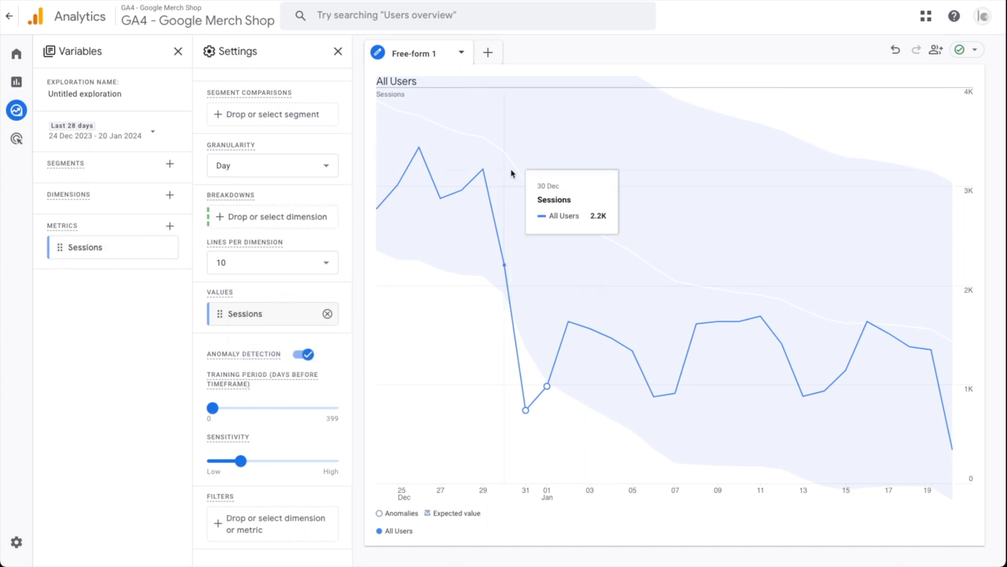
{"action": "mouse_move", "coordinate": [536, 161]}
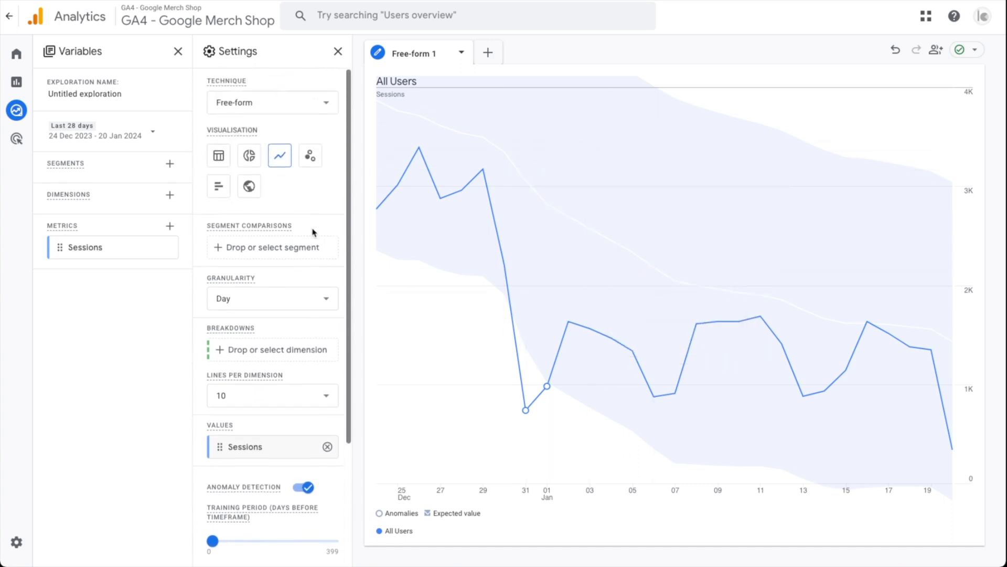
{"action": "mouse_move", "coordinate": [280, 162]}
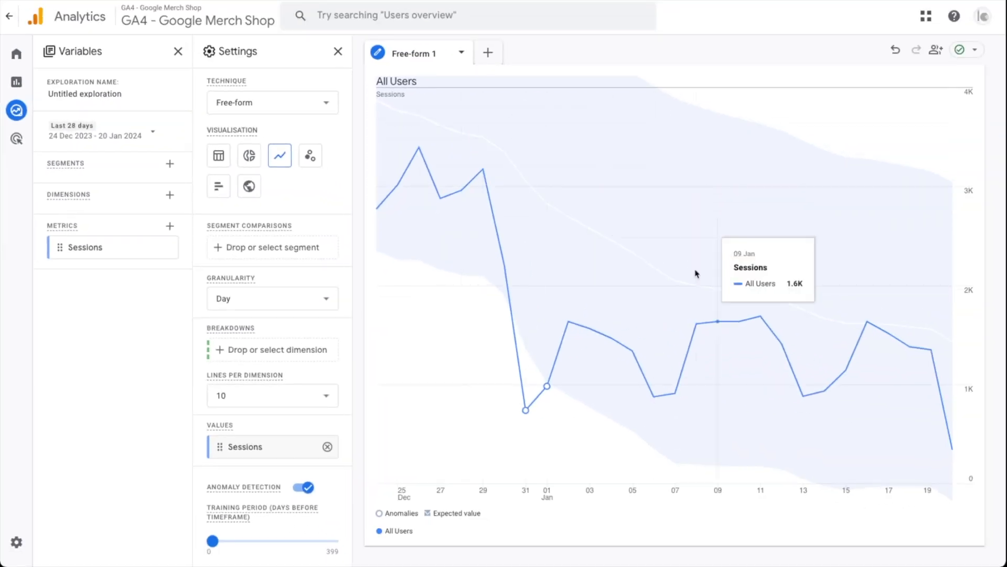
- Set the line chart granularity to Week
{"action": "left_click", "coordinate": [273, 298]}
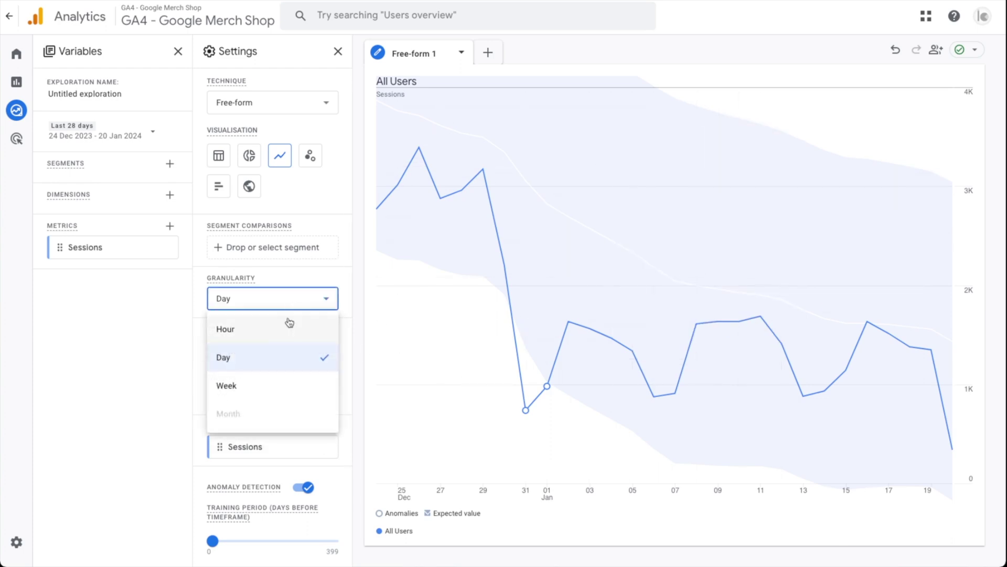
{"action": "left_click", "coordinate": [226, 385]}
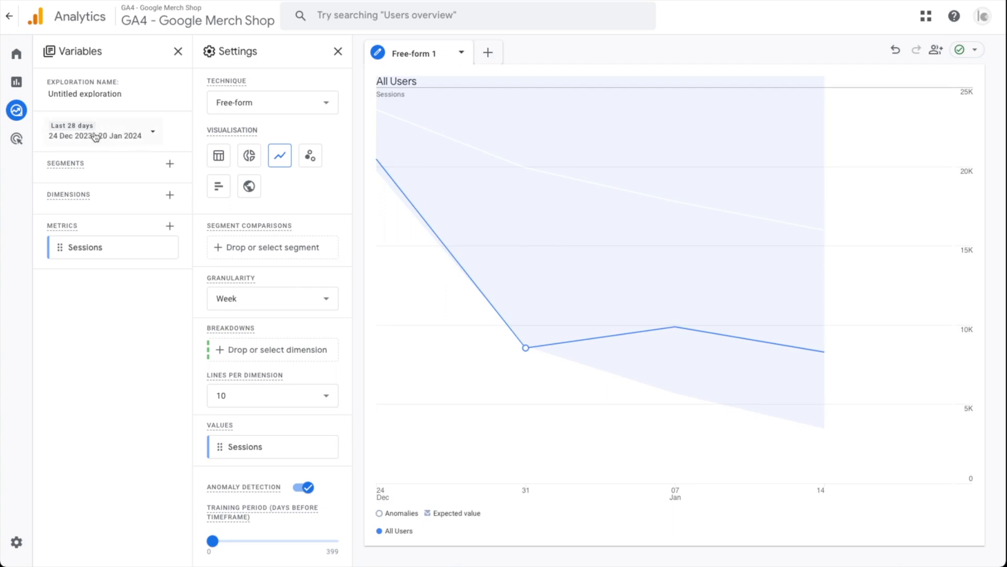
{"action": "left_click", "coordinate": [99, 132]}
{"action": "type", "text": "1 Mar 2023"}
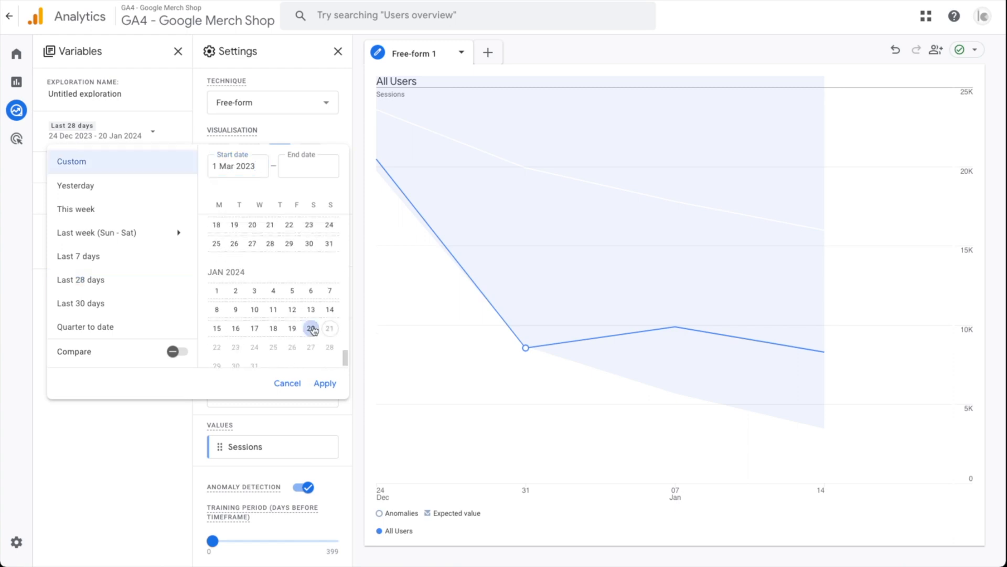
- Switch anomaly detection off for the weekly Sessions chart
{"action": "left_click", "coordinate": [325, 383]}
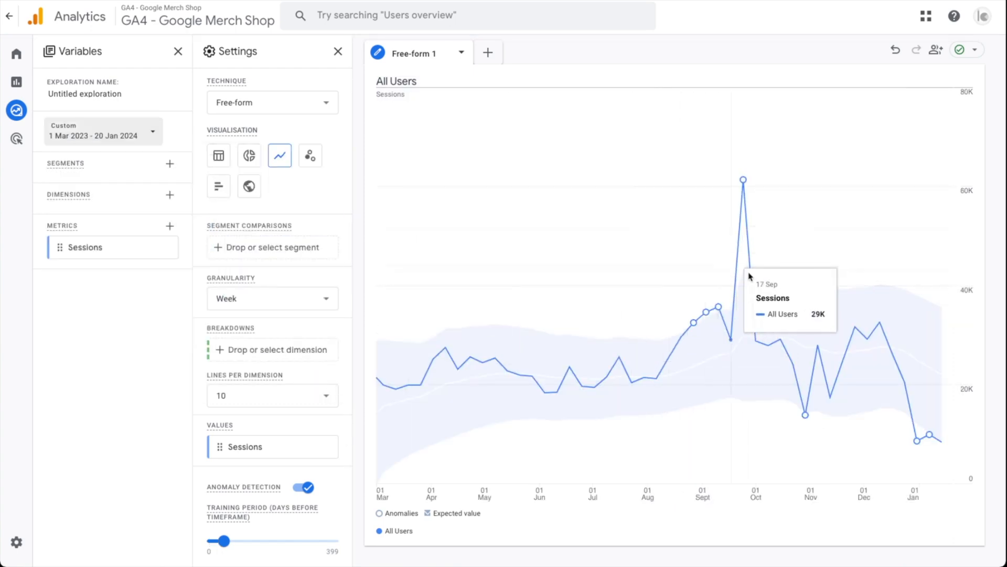
{"action": "mouse_move", "coordinate": [431, 324]}
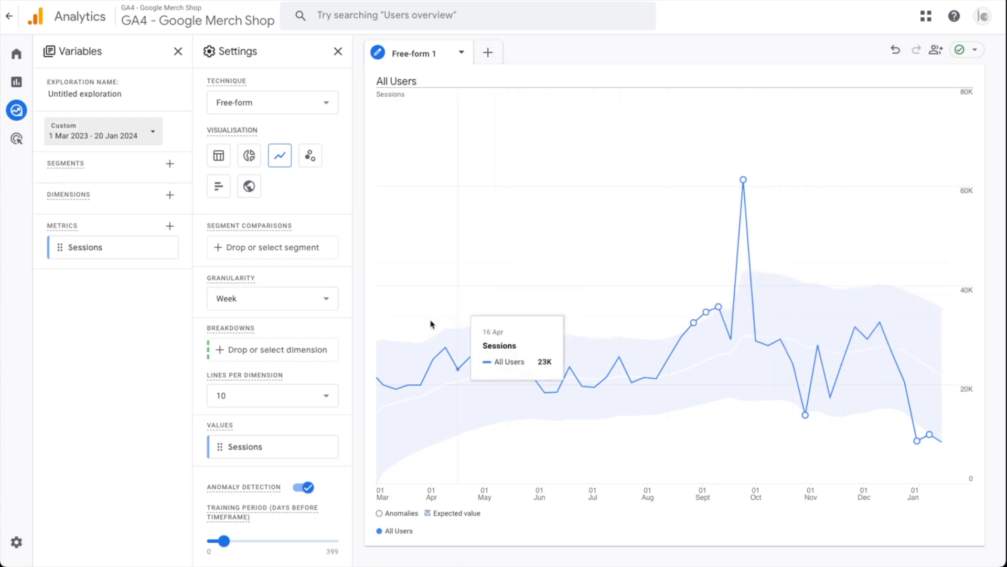
{"action": "mouse_move", "coordinate": [715, 340]}
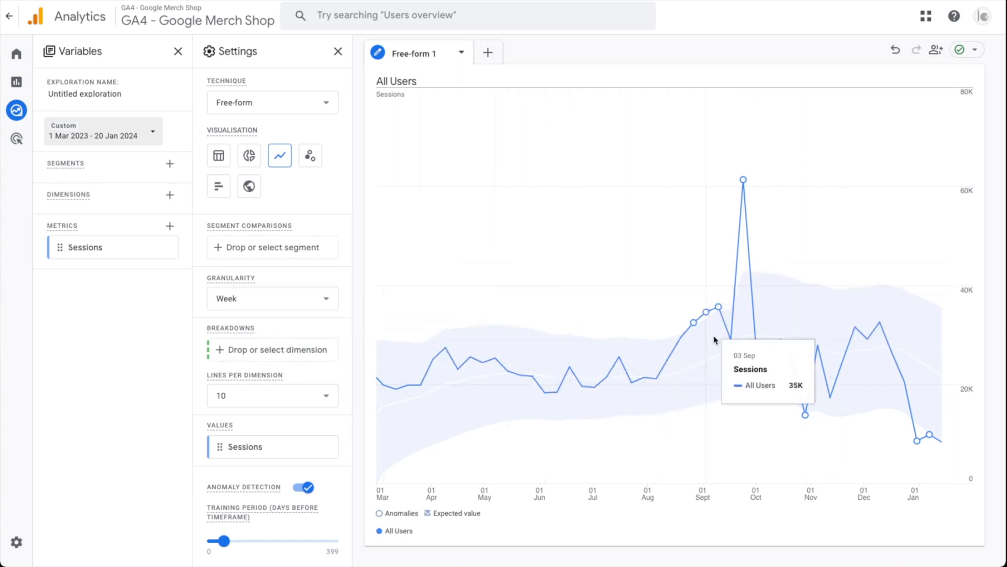
{"action": "mouse_move", "coordinate": [580, 375]}
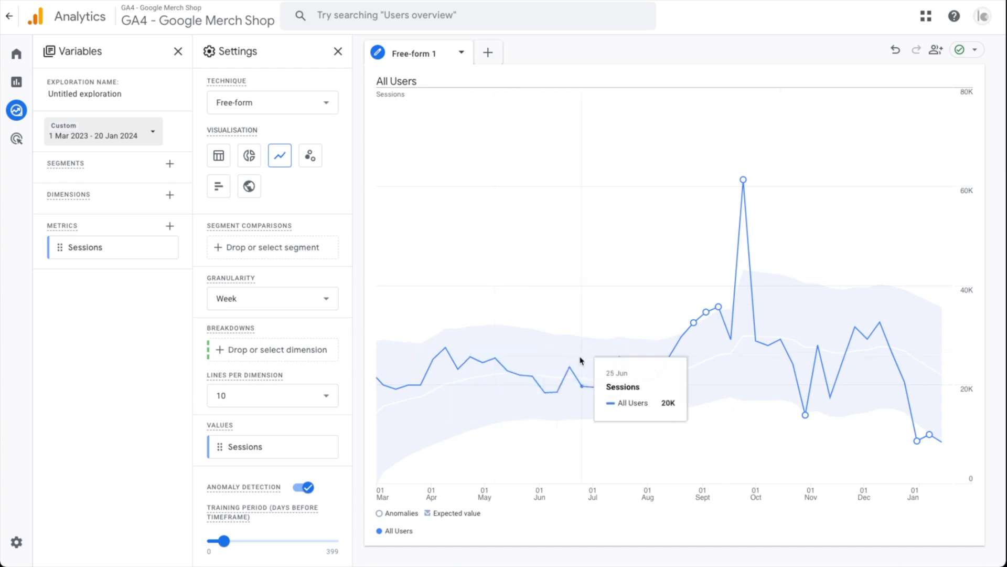
{"action": "scroll", "scroll_direction": "down", "scroll_amount": 3}
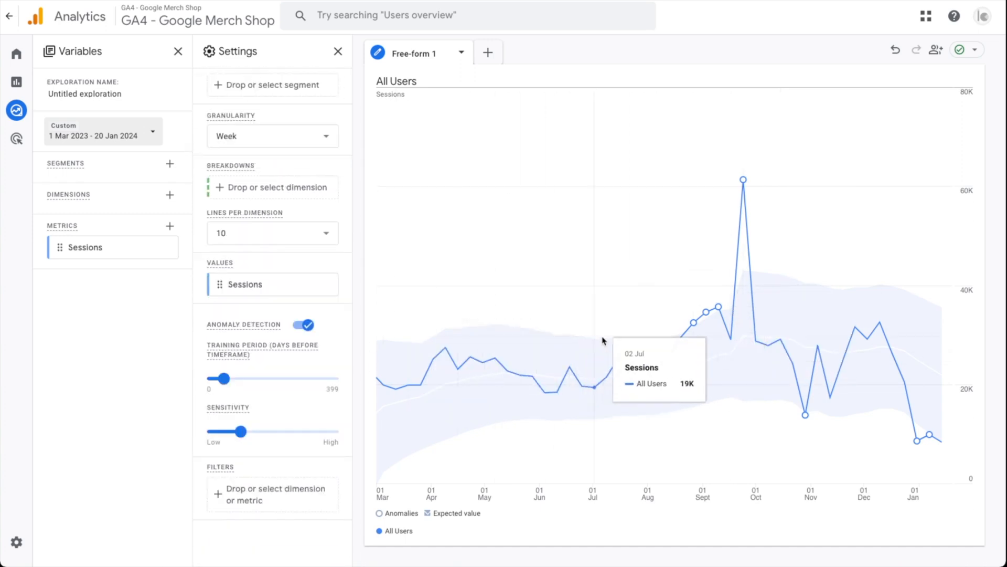
{"action": "mouse_move", "coordinate": [661, 332]}
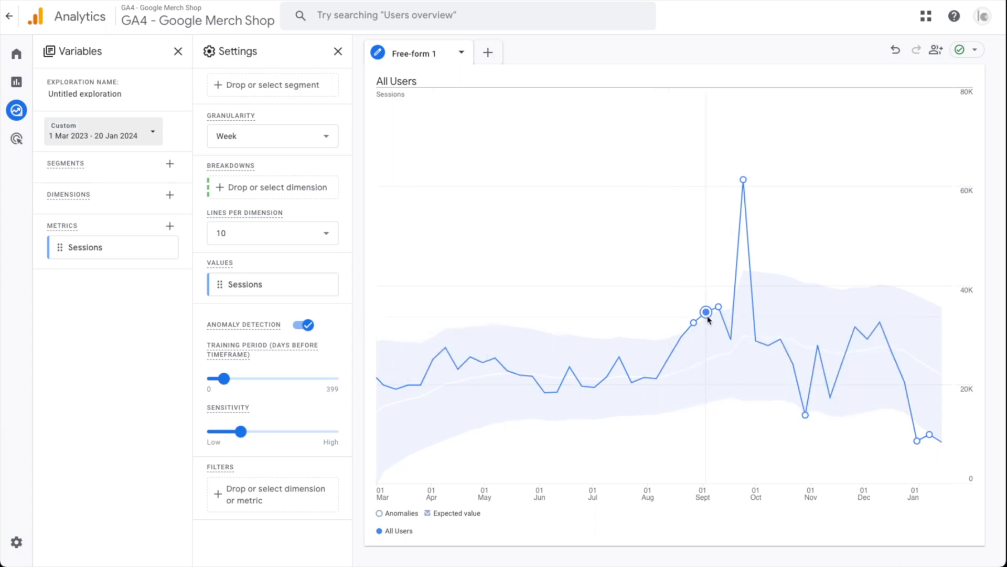
{"action": "left_click", "coordinate": [302, 325]}
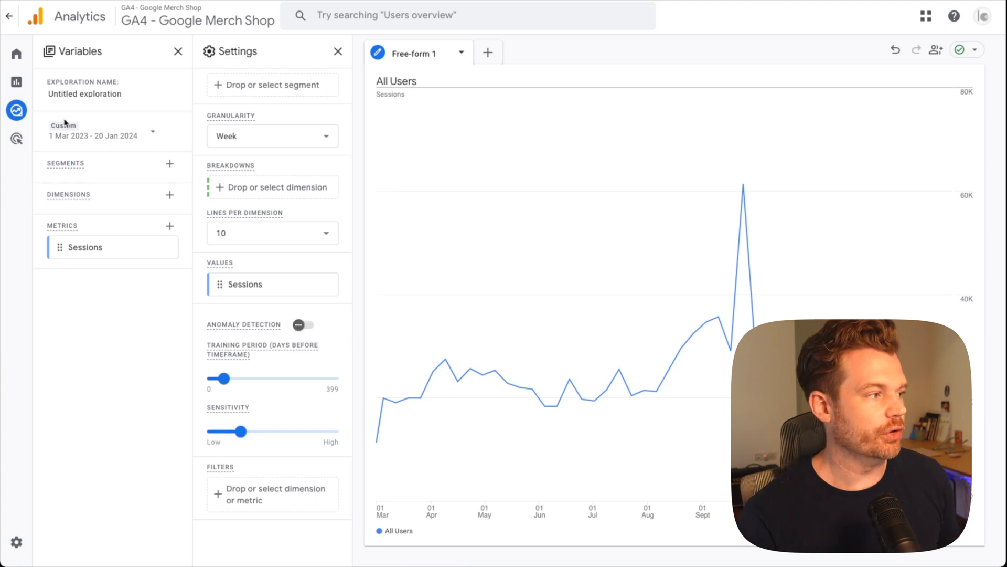
- Open the exploration's date range options for 1 Mar 2023 – 20 Jan 2024
{"action": "left_click", "coordinate": [99, 131]}
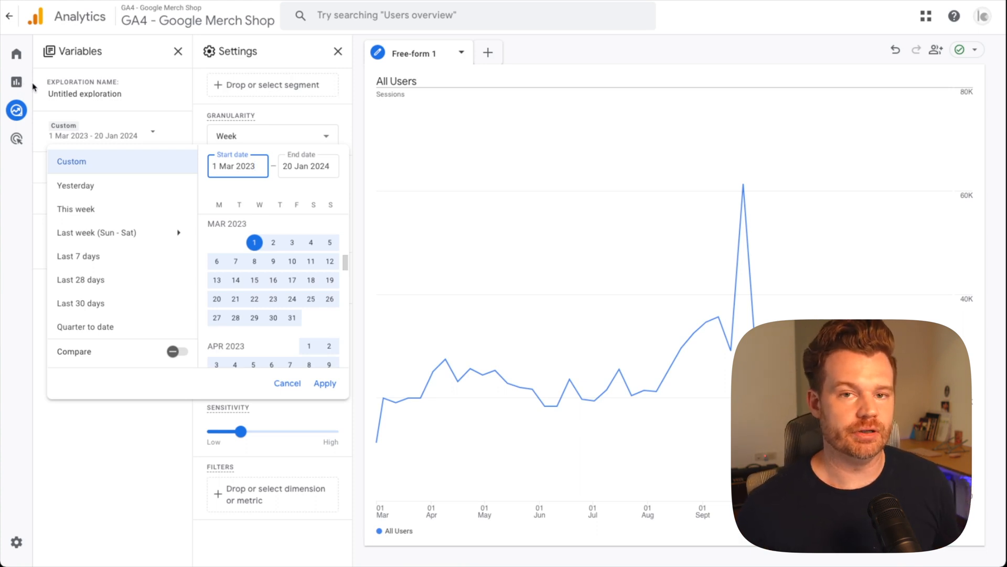
{"action": "mouse_move", "coordinate": [126, 77]}
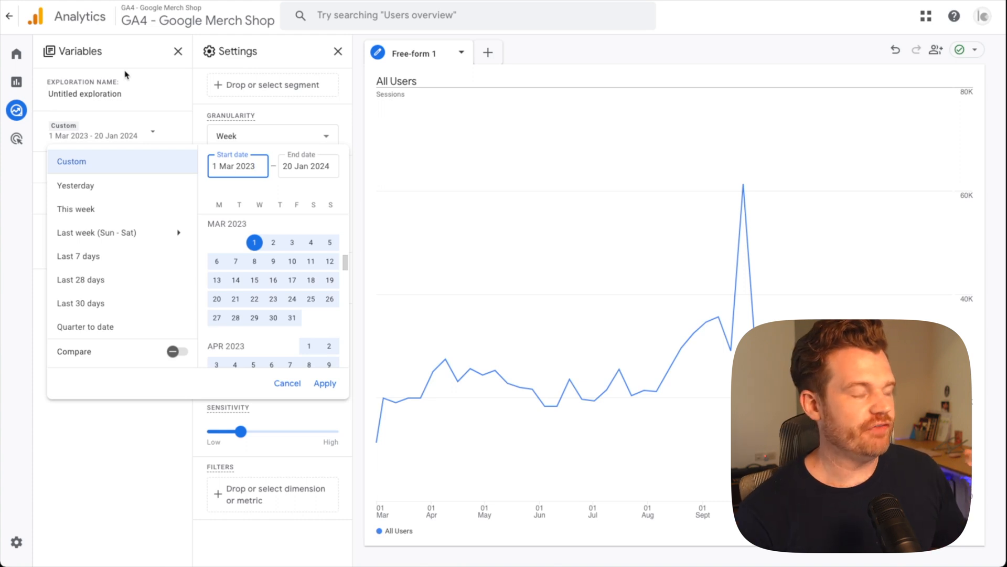
{"action": "mouse_move", "coordinate": [164, 79]}
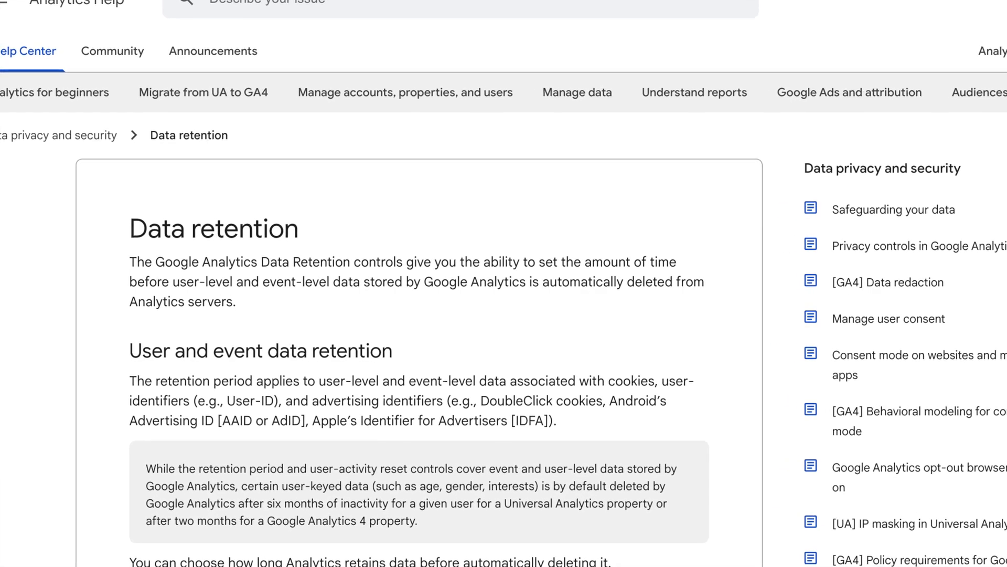
- Scroll through the Google Analytics Data retention help article
{"action": "scroll", "scroll_direction": "down", "scroll_amount": 3}
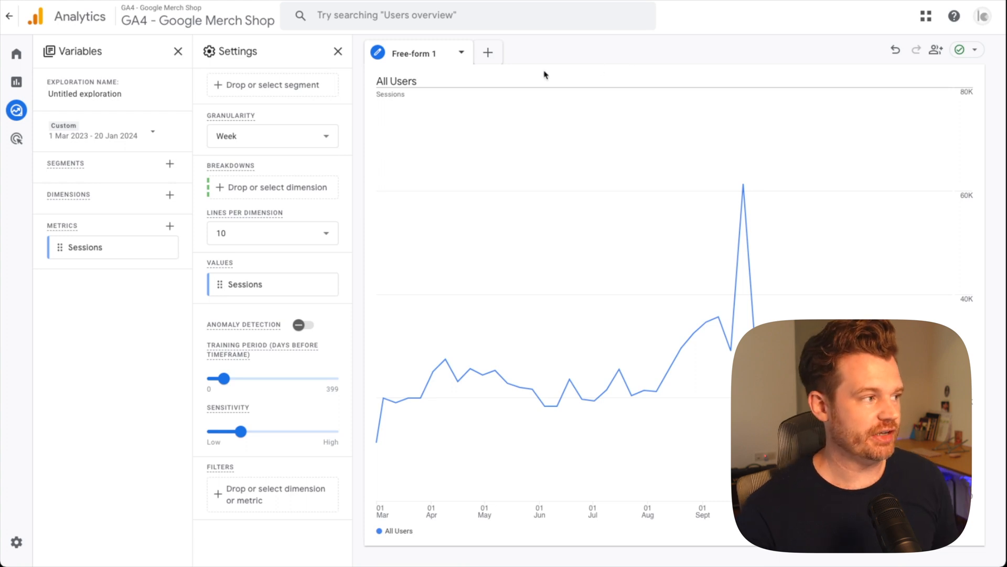
- Reopen the exploration's date range options, still 1 Mar 2023 – 20 Jan 2024
{"action": "left_click", "coordinate": [103, 134]}
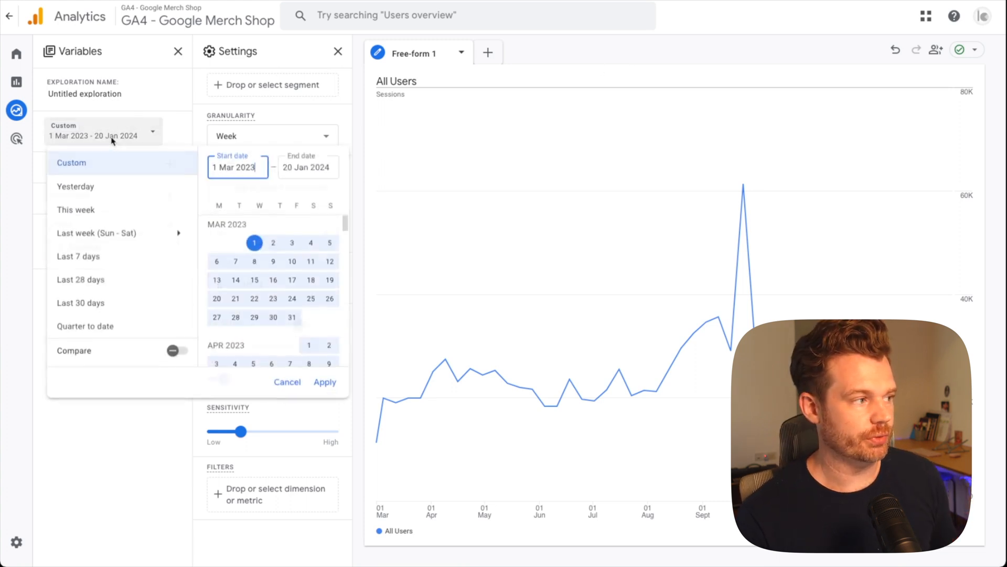
{"action": "mouse_move", "coordinate": [140, 141]}
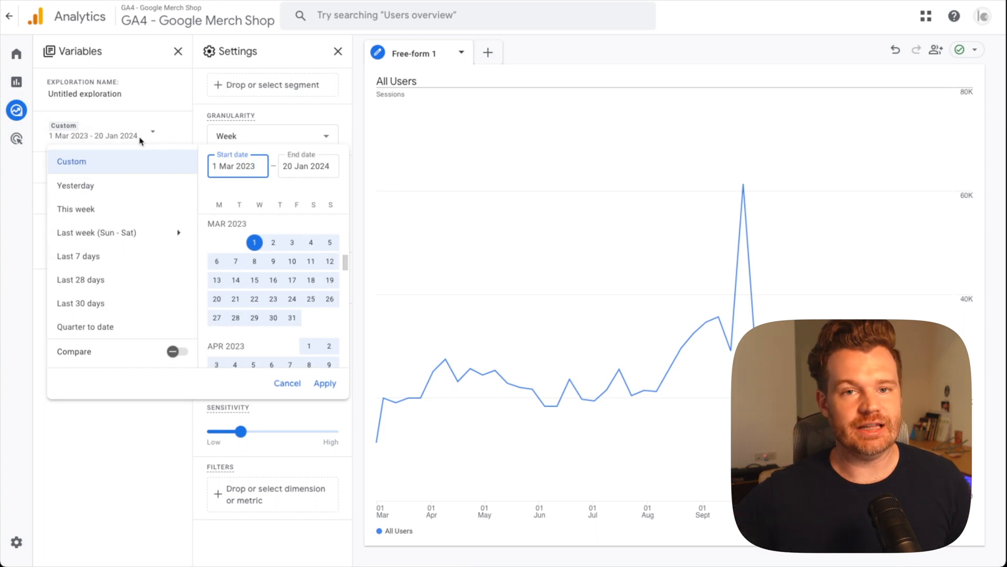
{"action": "mouse_move", "coordinate": [46, 556]}
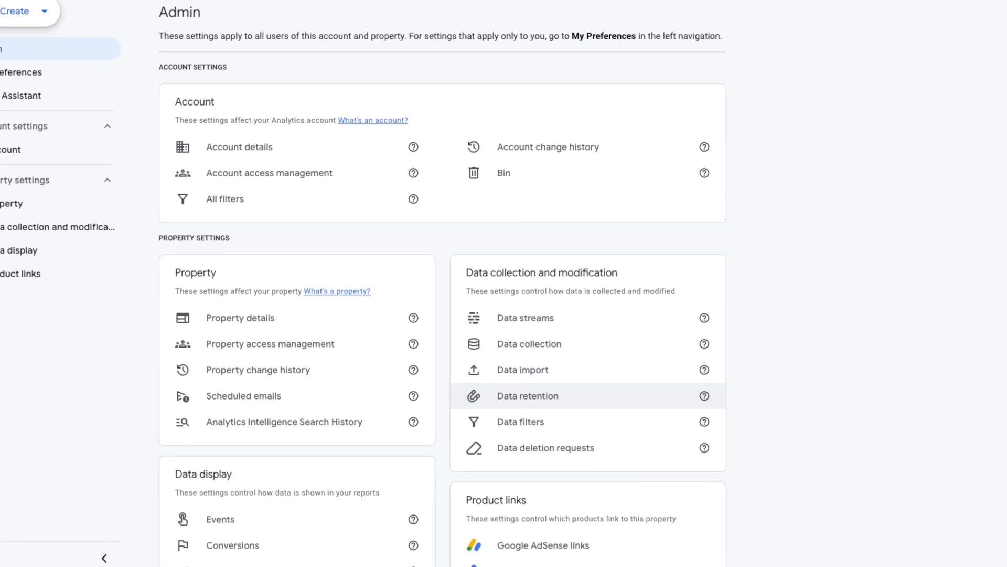
- Scroll the Admin property settings down to the Data retention card
{"action": "scroll", "scroll_direction": "down", "scroll_amount": 3}
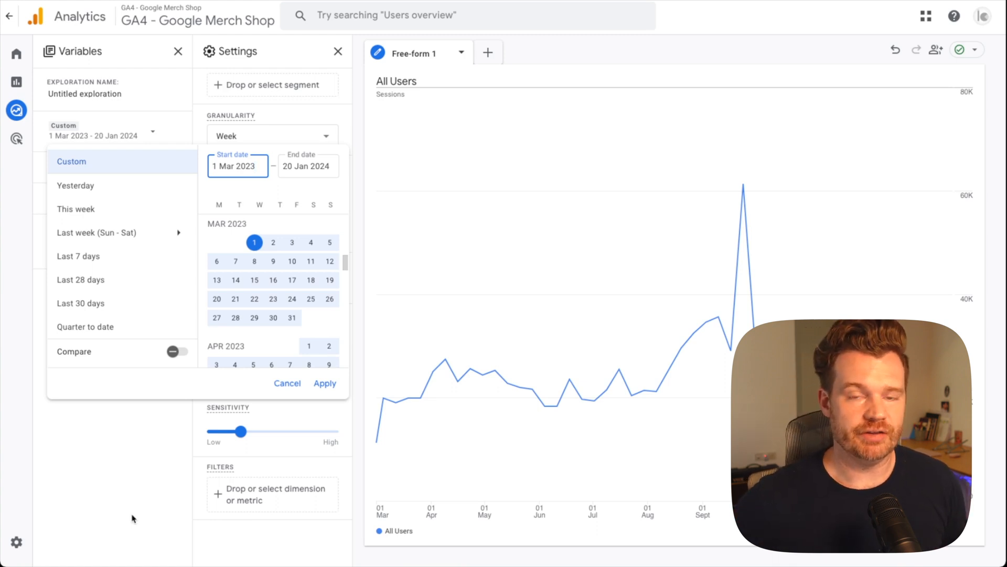
- Dismiss the date picker, keeping the 1 Mar 2023 – 20 Jan 2024 range
{"action": "left_click", "coordinate": [238, 166]}
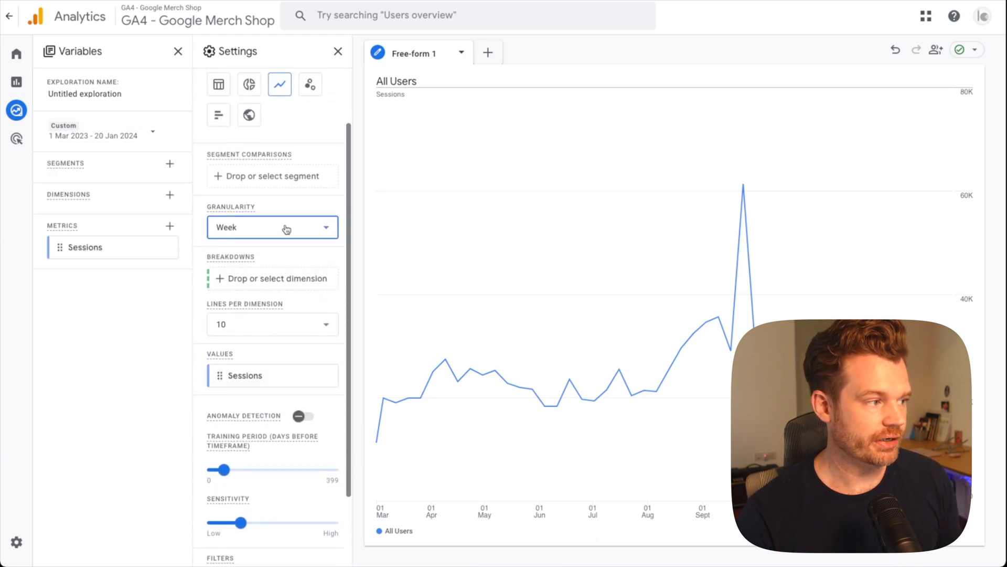
- Try Month granularity (unavailable) and reopen the Hour/Day/Week choices with Week selected
{"action": "left_click", "coordinate": [273, 227]}
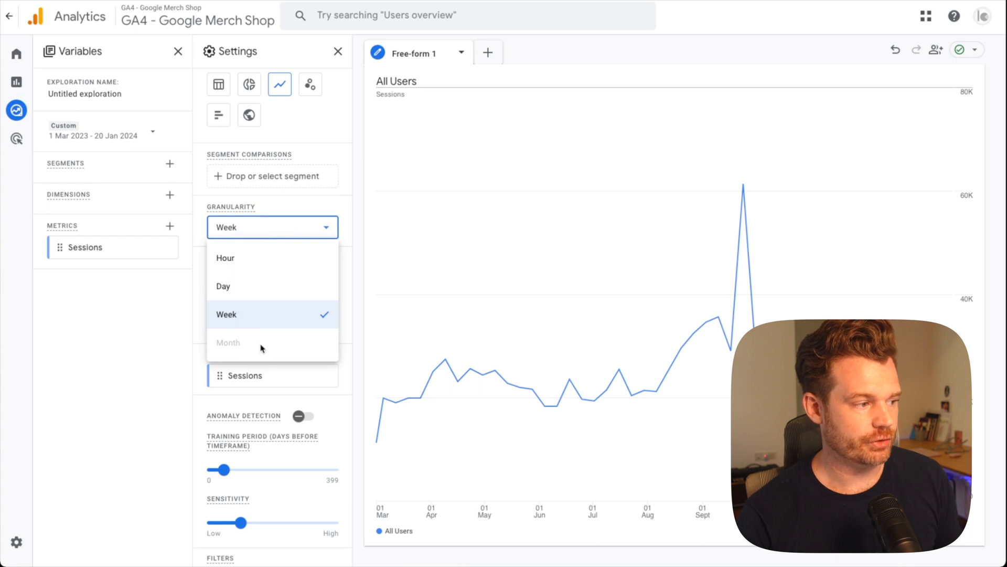
{"action": "mouse_move", "coordinate": [280, 348]}
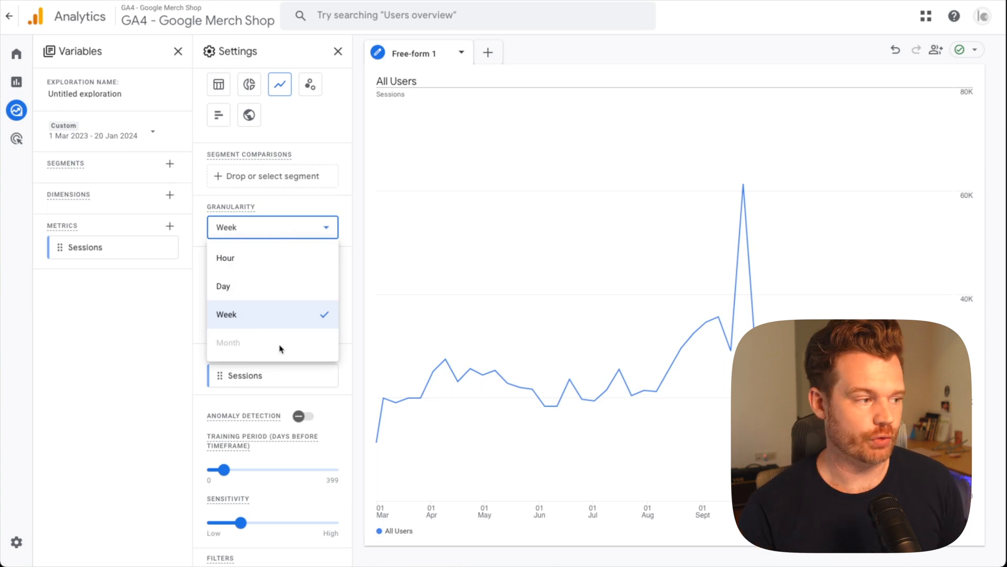
{"action": "mouse_move", "coordinate": [288, 352]}
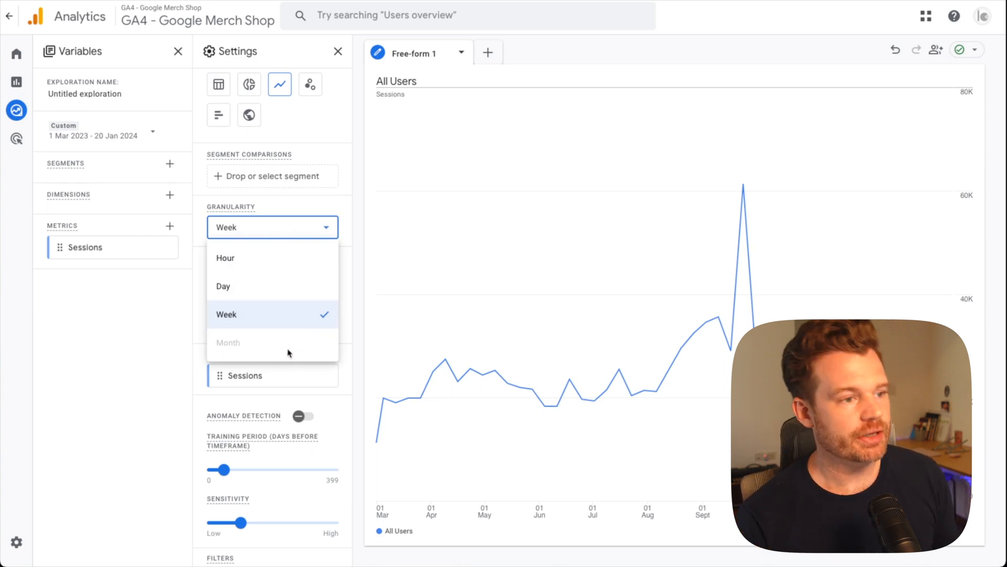
{"action": "left_click", "coordinate": [105, 135]}
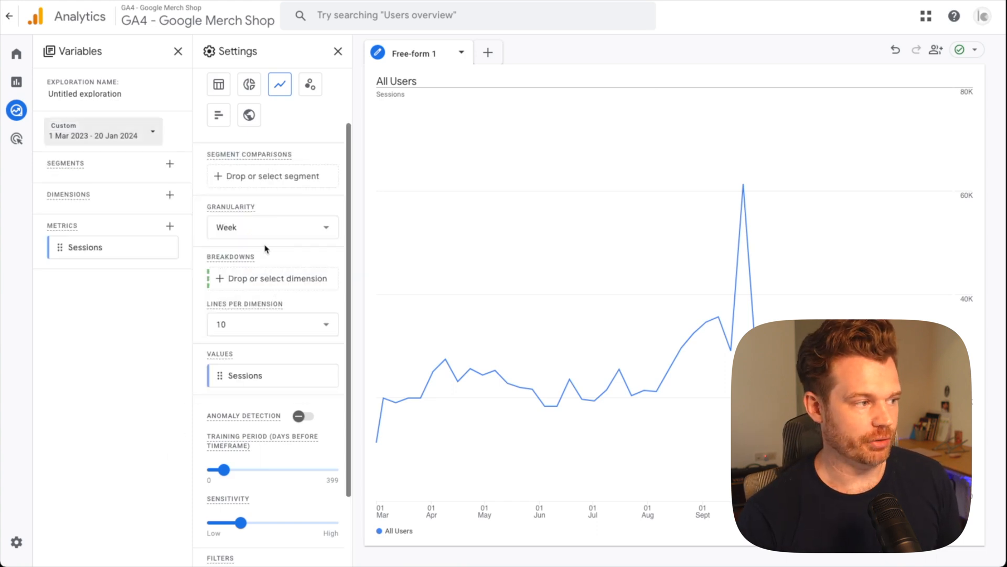
{"action": "left_click", "coordinate": [273, 227]}
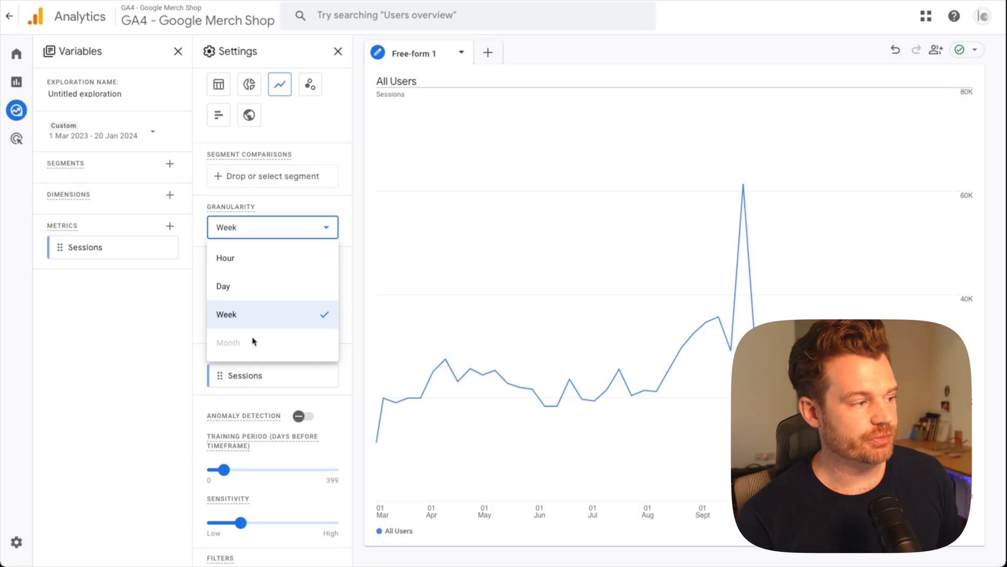
{"action": "mouse_move", "coordinate": [264, 323]}
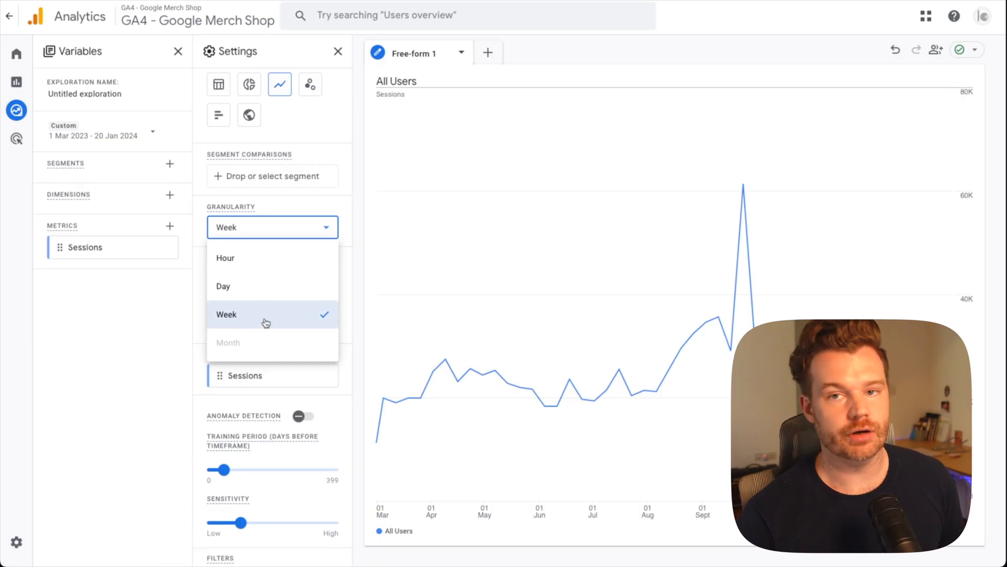
{"action": "mouse_move", "coordinate": [263, 293]}
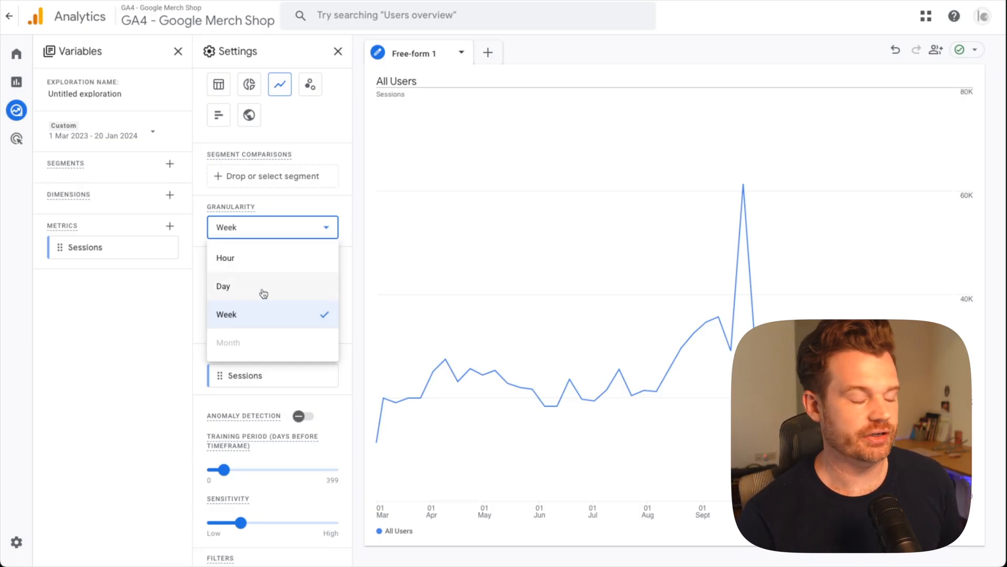
{"action": "mouse_move", "coordinate": [245, 320]}
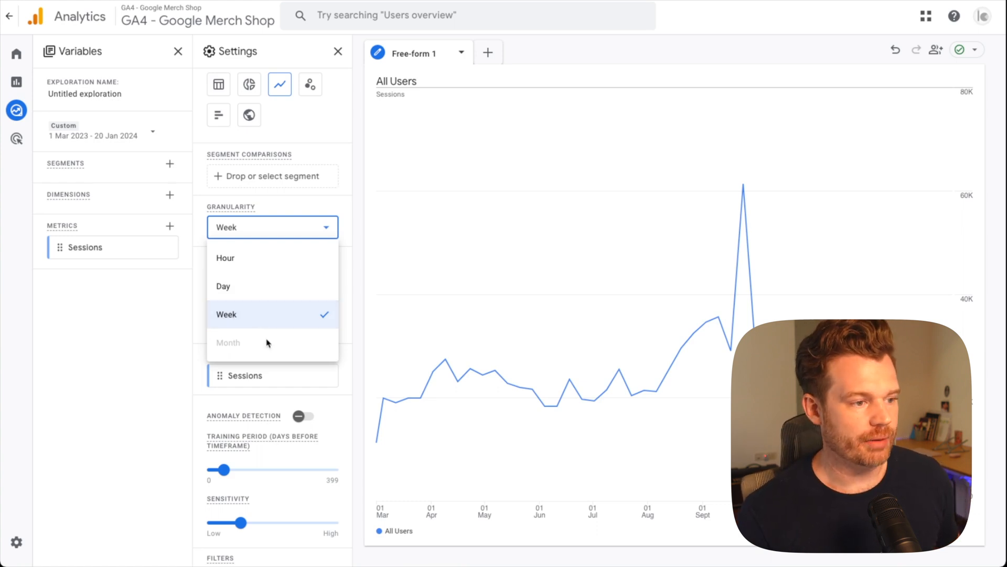
{"action": "mouse_move", "coordinate": [260, 353]}
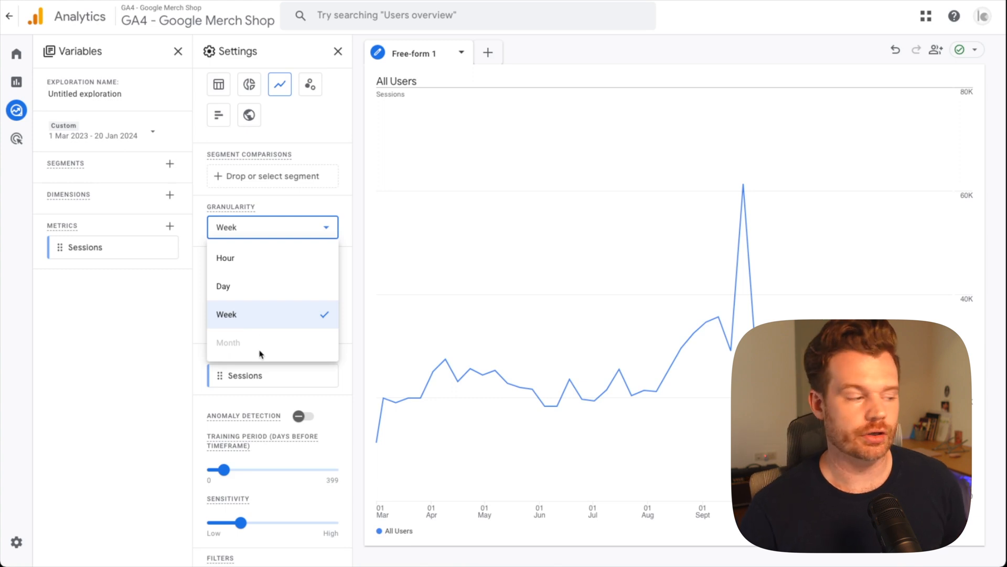
{"action": "mouse_move", "coordinate": [230, 350]}
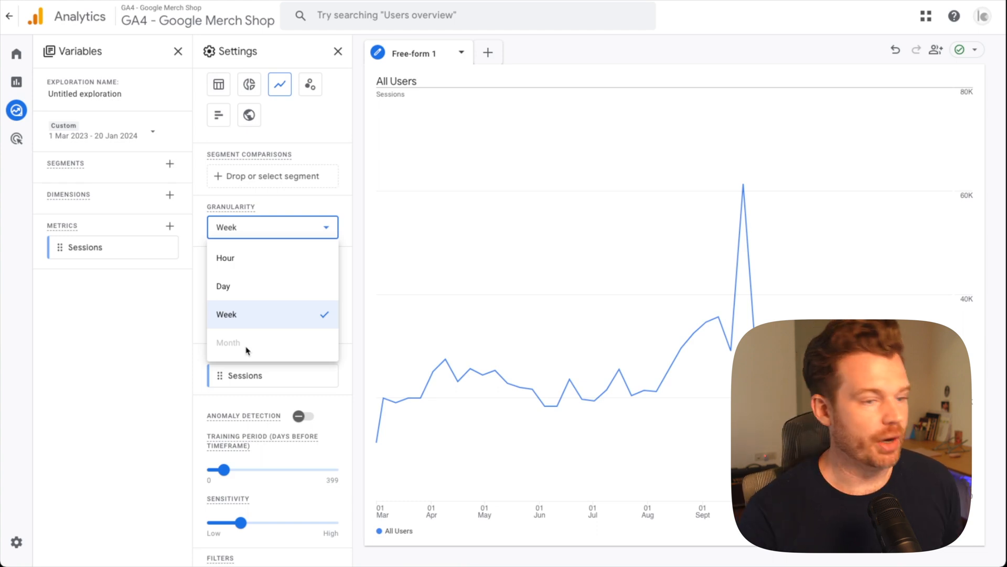
{"action": "mouse_move", "coordinate": [271, 347]}
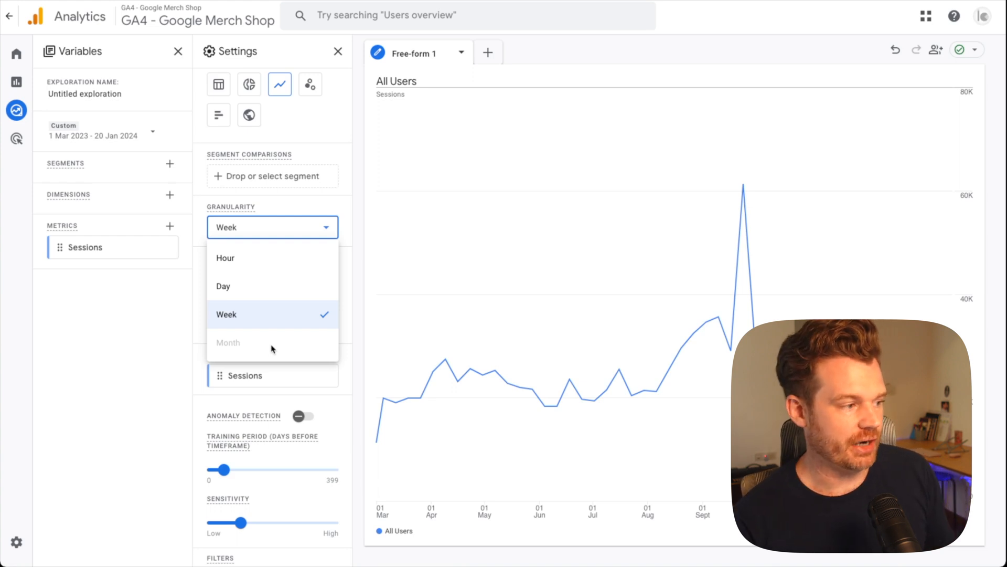
{"action": "mouse_move", "coordinate": [228, 354]}
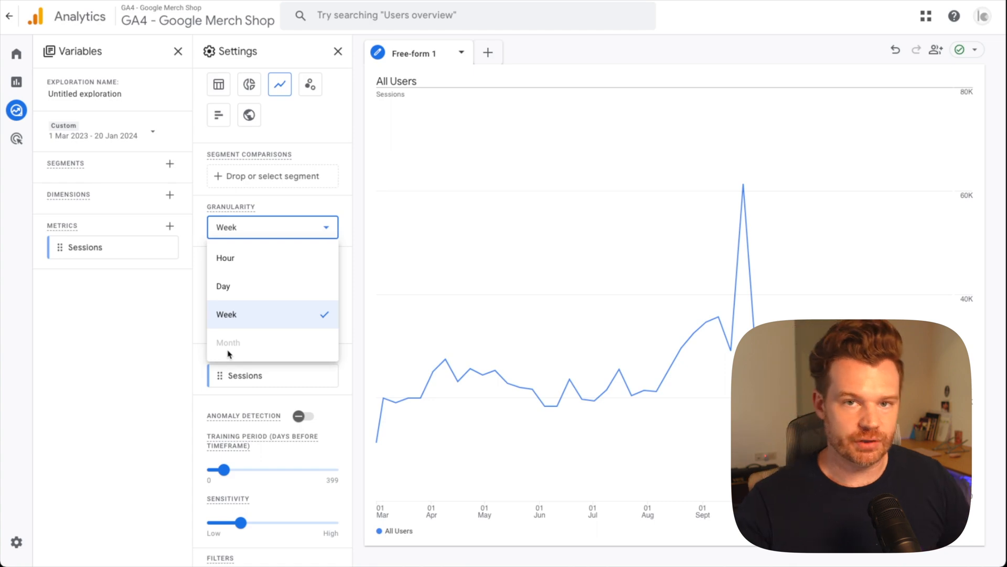